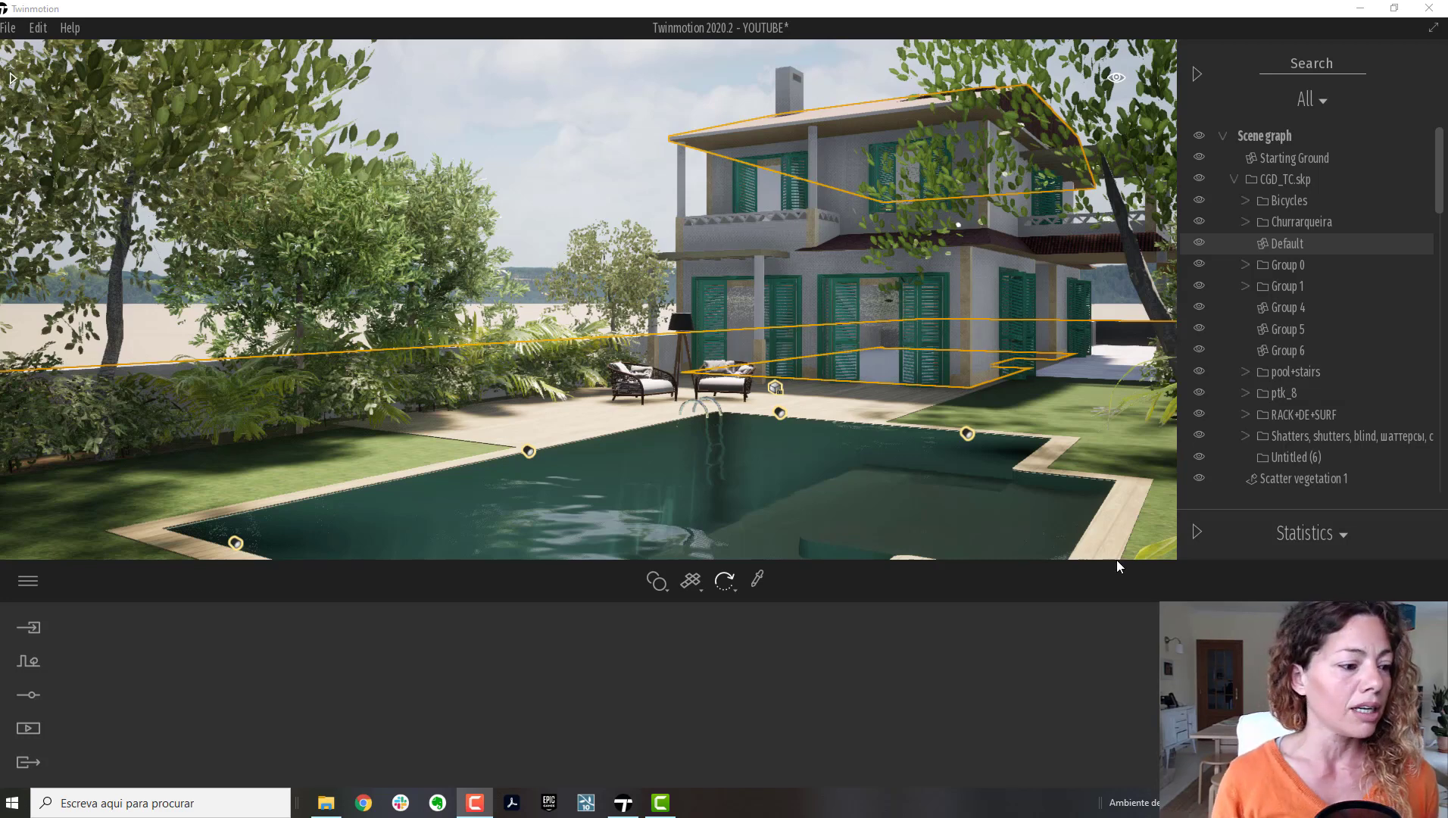
Step: Open Vegetation paint from the Context tools so the tree library appears
click(28, 662)
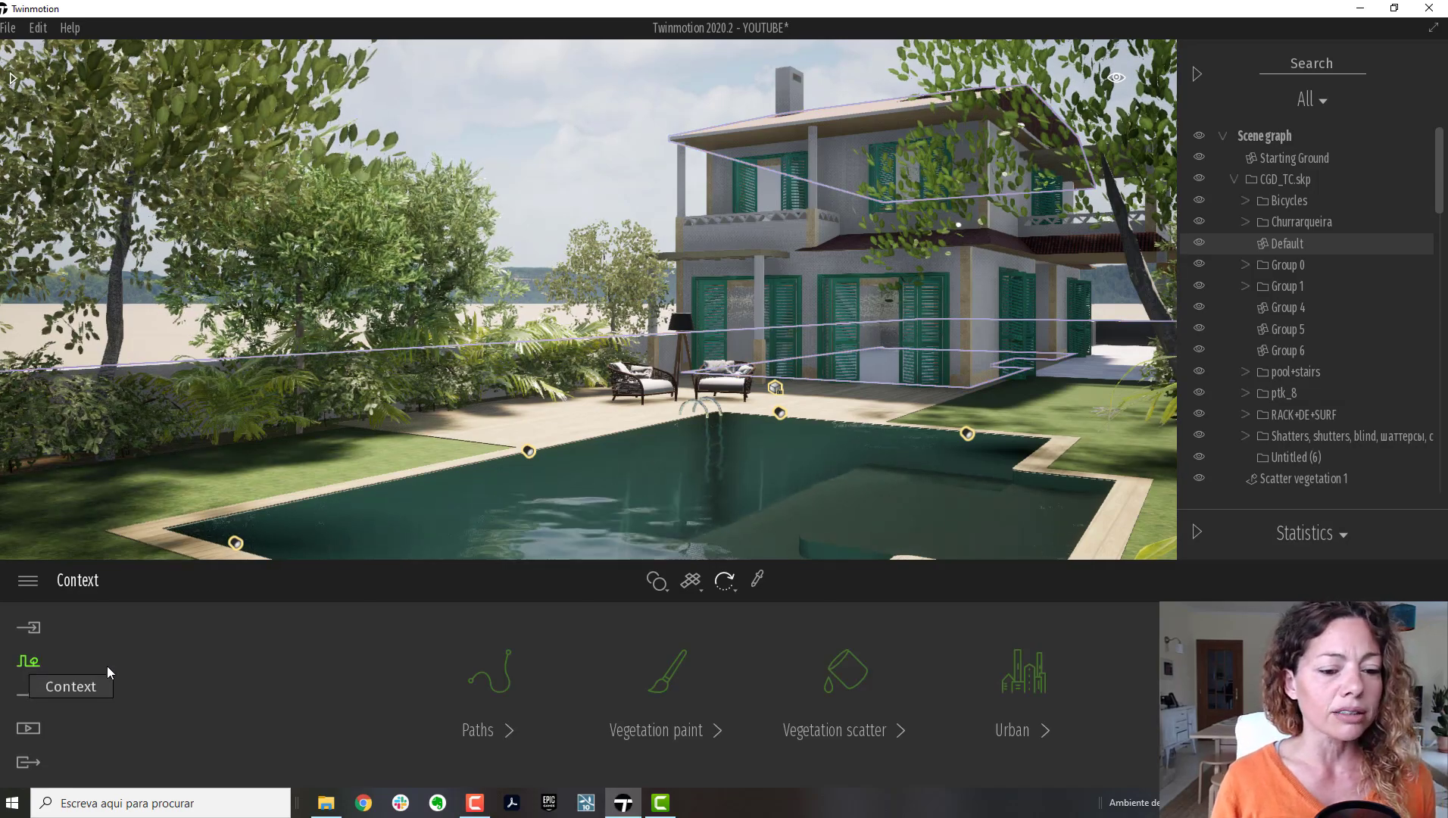
click(656, 729)
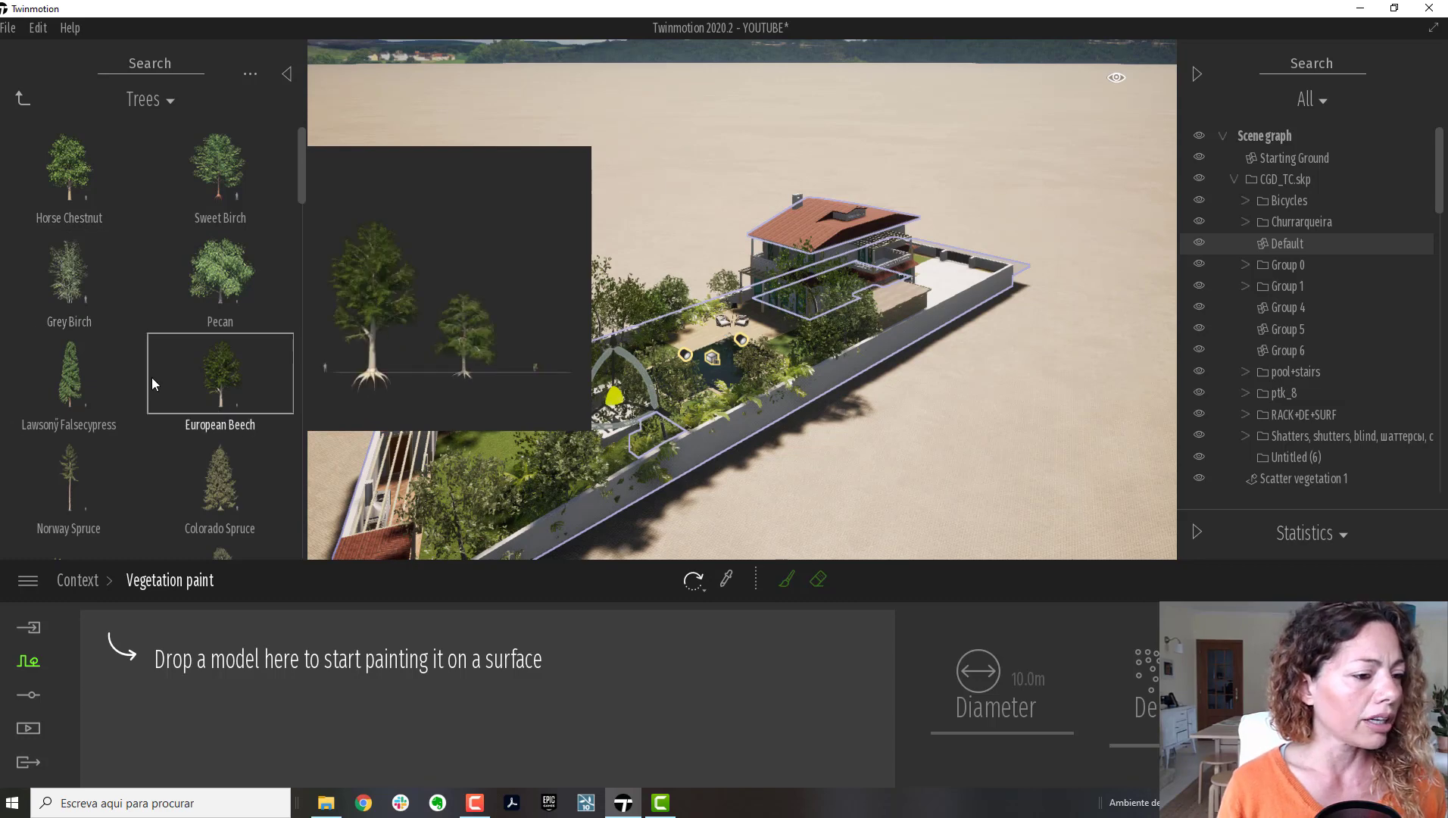
Step: Browse the Trees library to add Olive and Italian Stone Pine to the paint tray
scroll(down, 3)
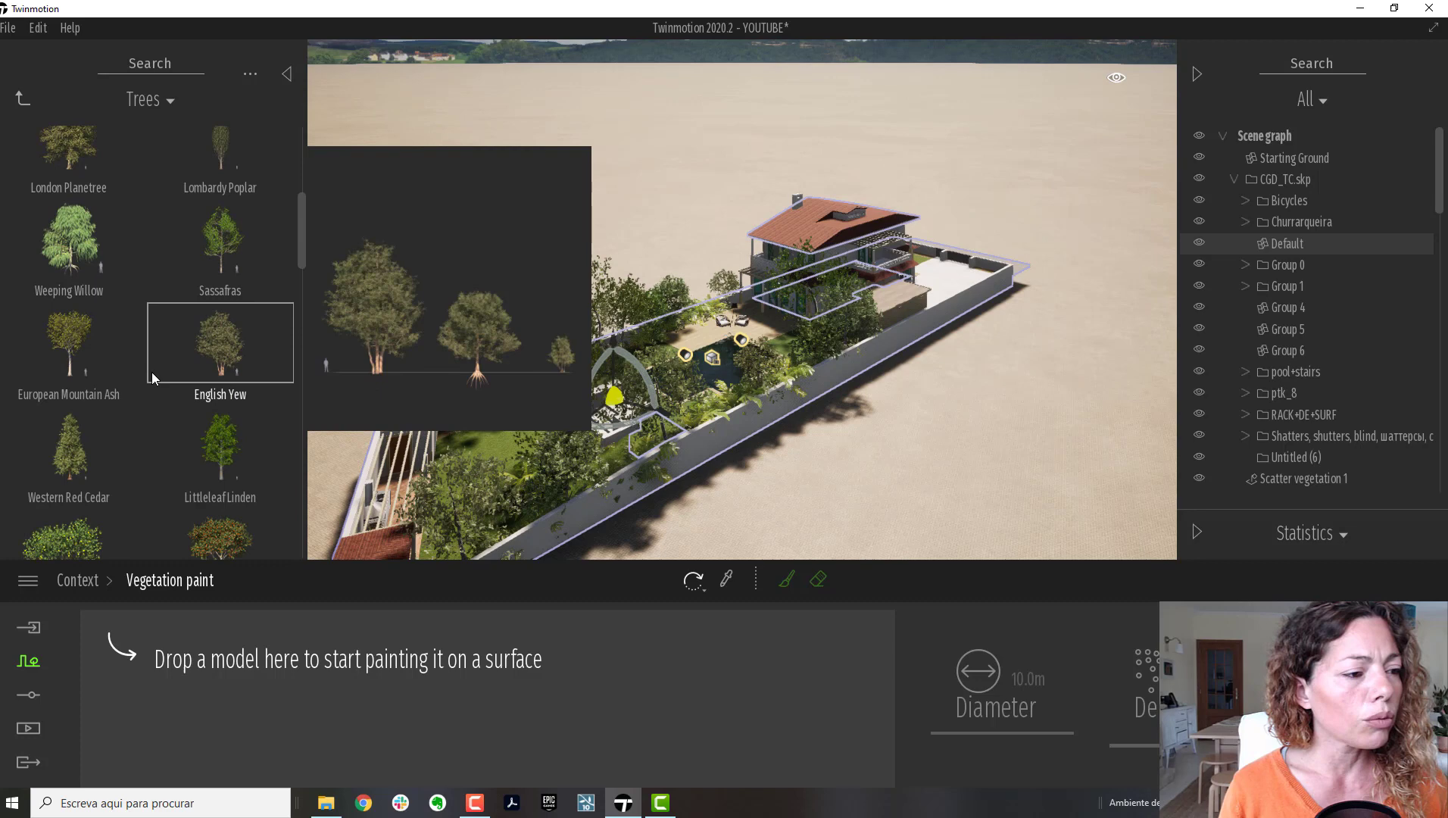
scroll(down, 3)
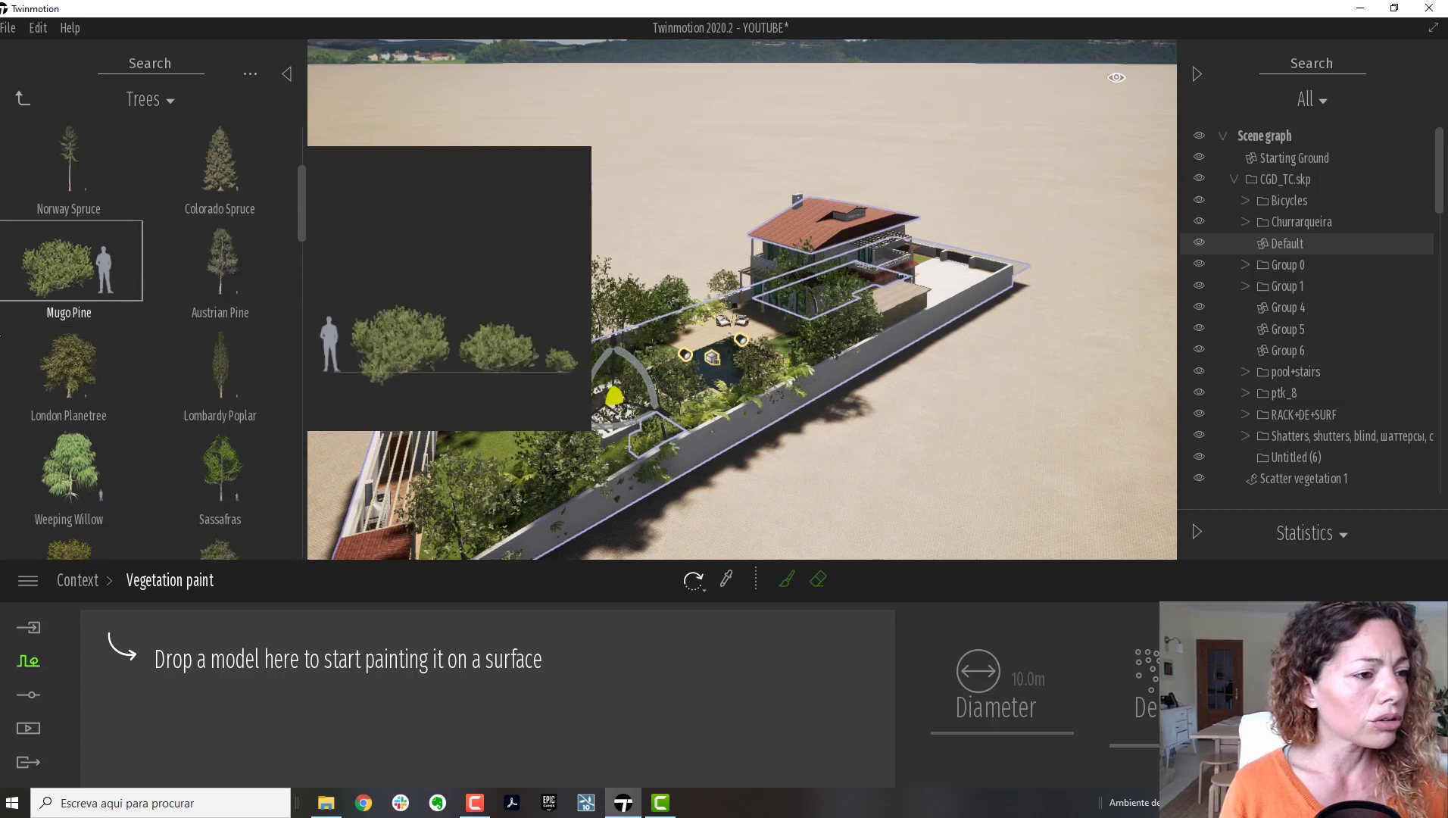
scroll(down, 3)
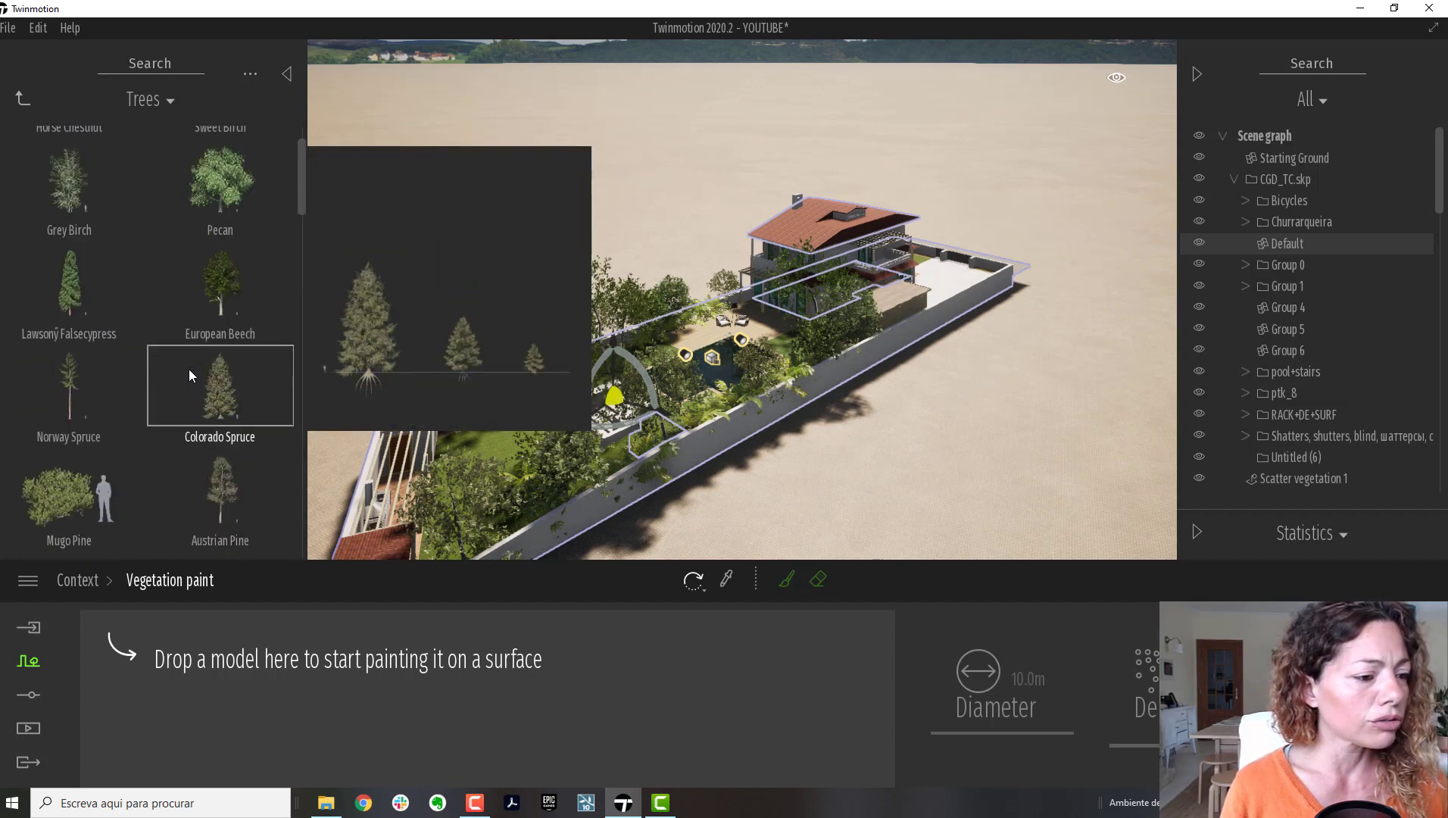
scroll(down, 3)
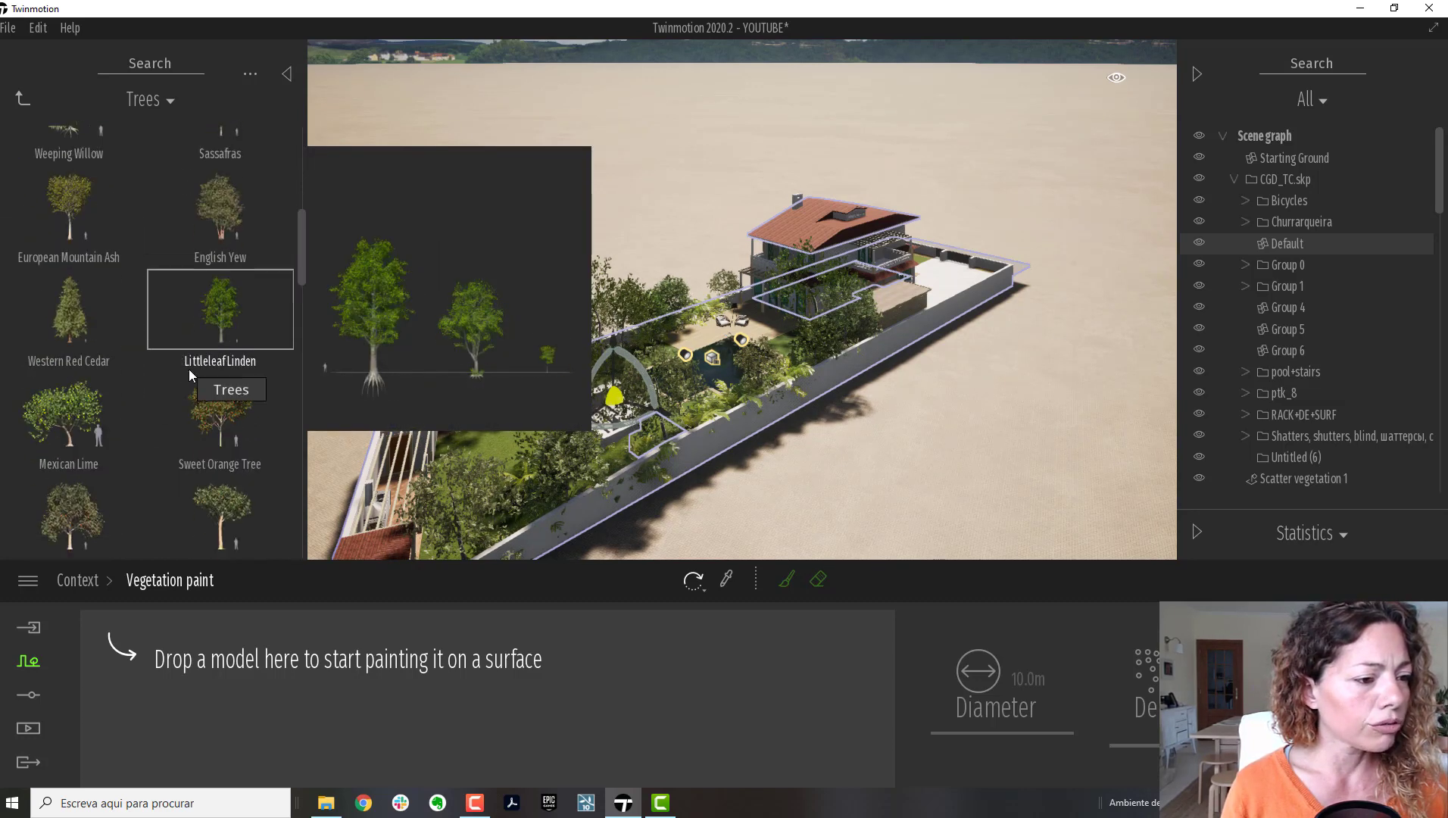
scroll(down, 3)
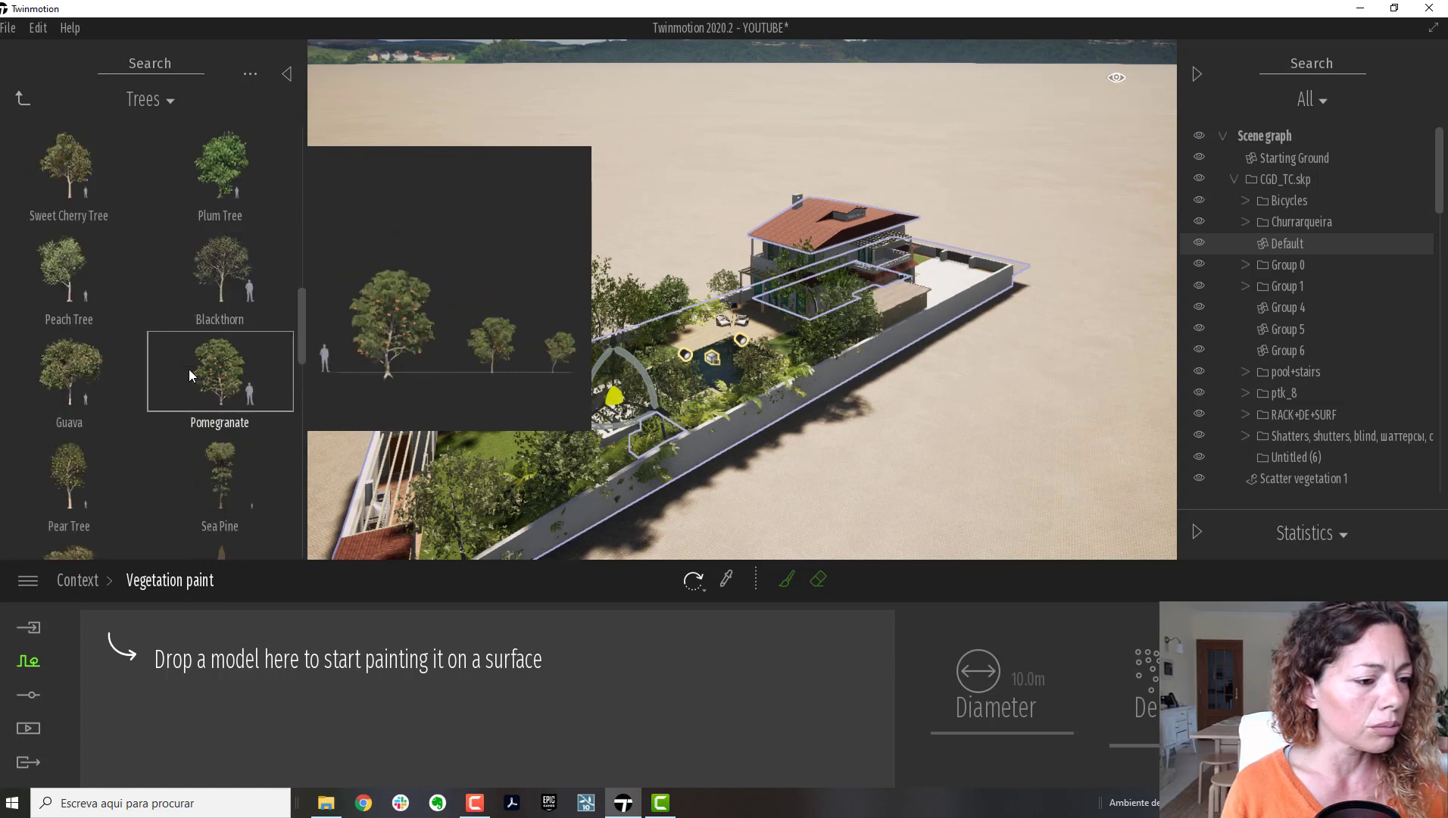
scroll(down, 3)
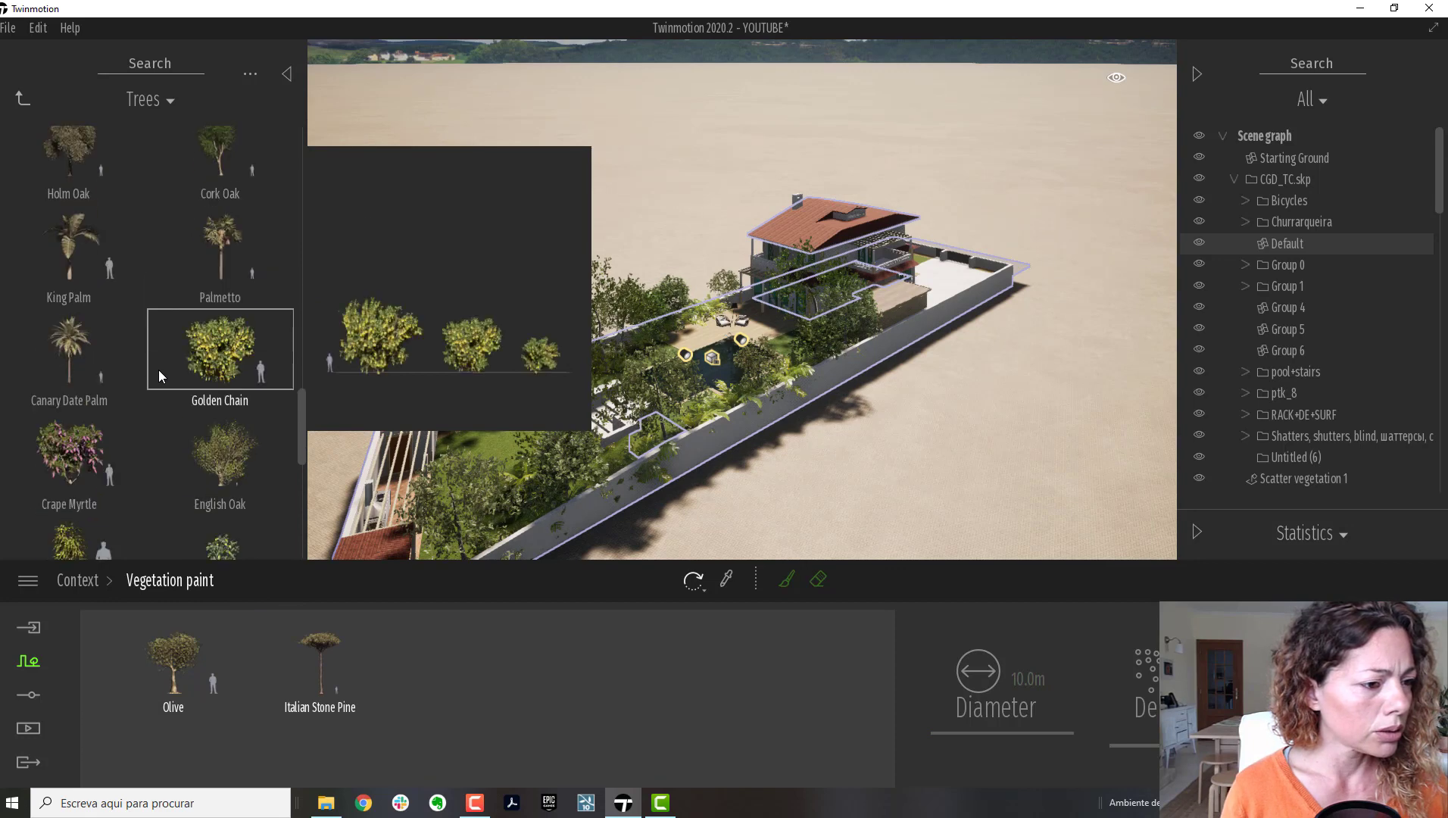
scroll(down, 3)
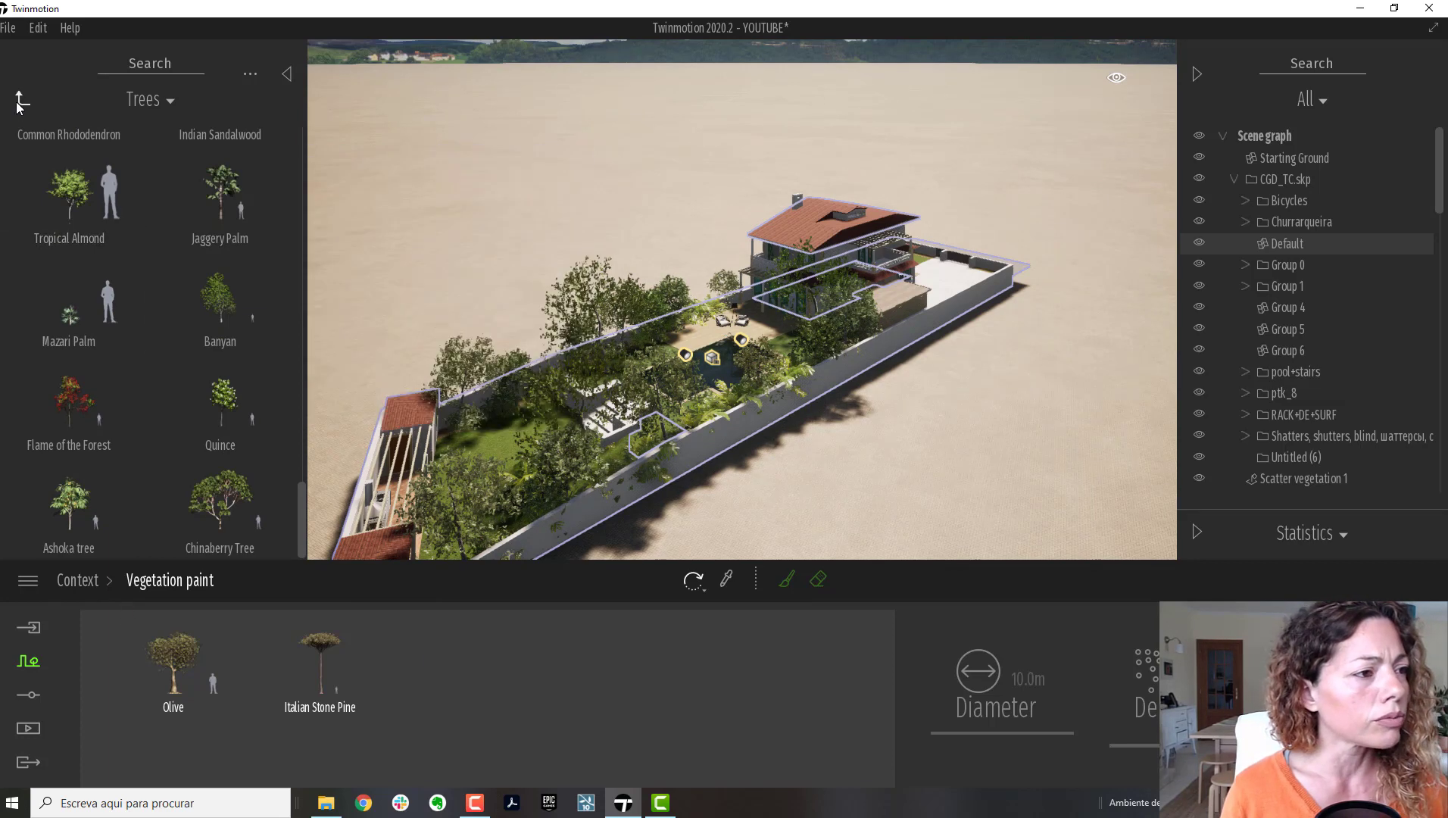
Step: Add TallGrass 01, Rock 11 and Dead branches 1 from the other library categories
click(21, 98)
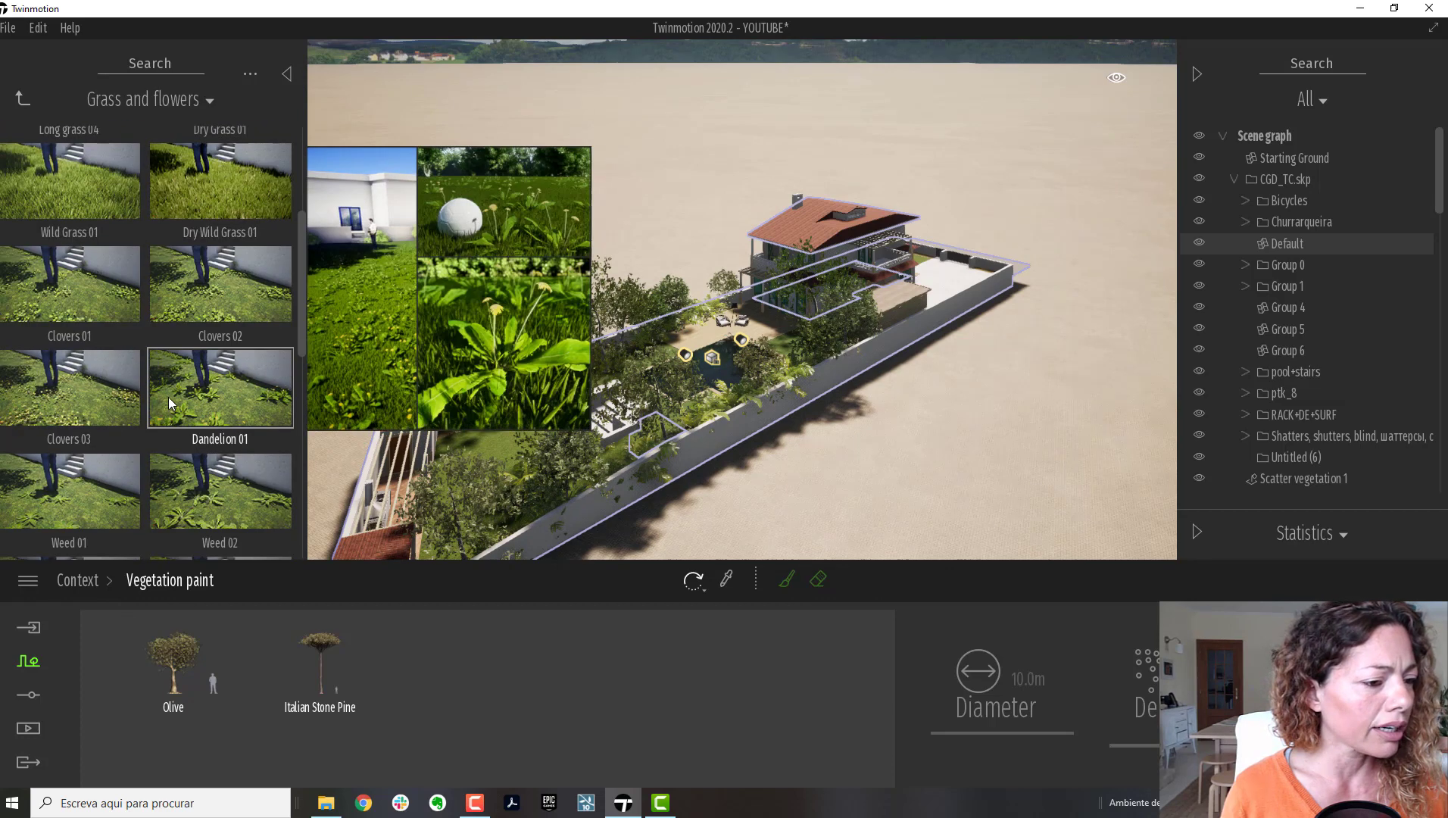
scroll(down, 3)
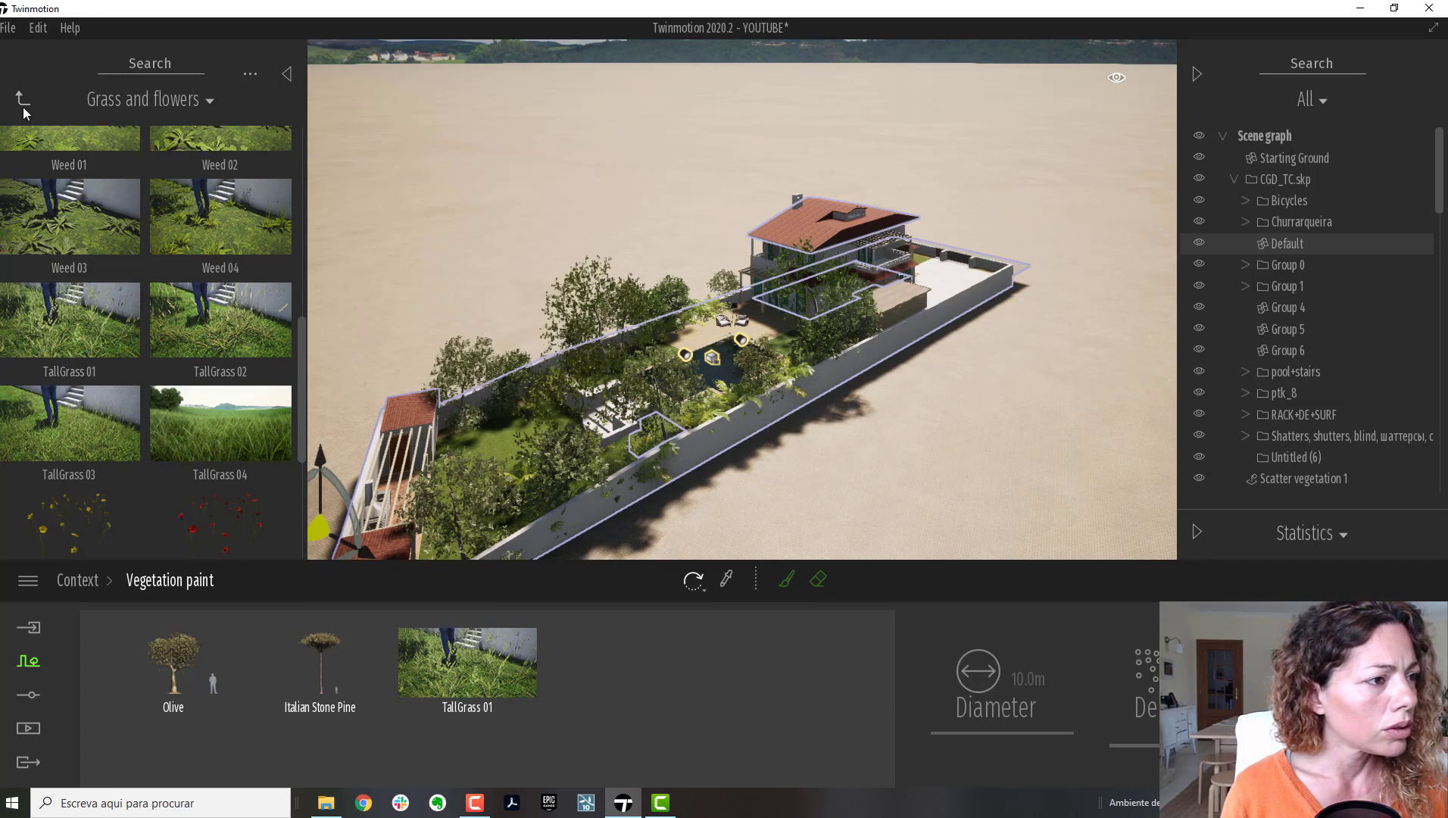
click(149, 99)
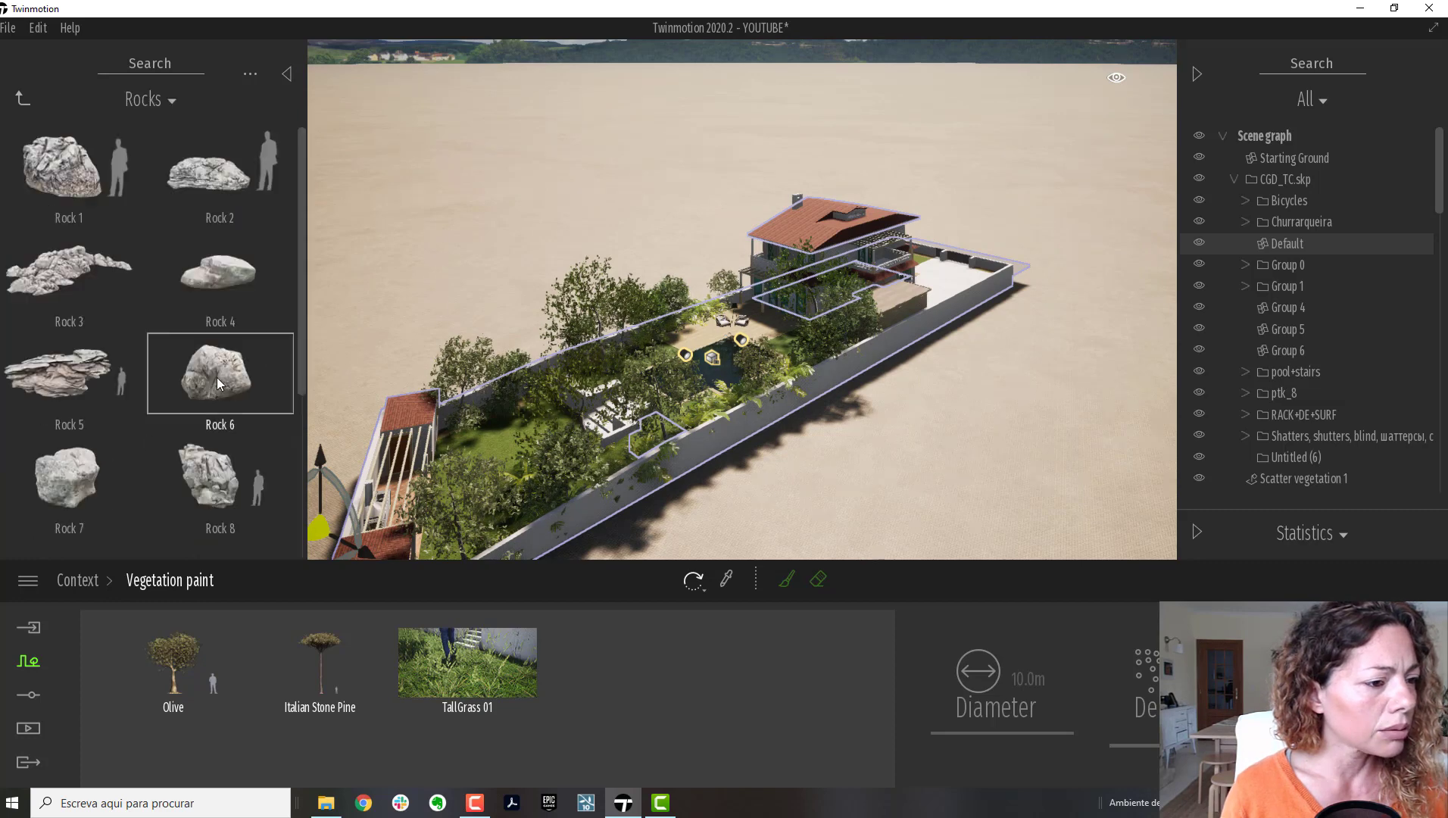
scroll(down, 3)
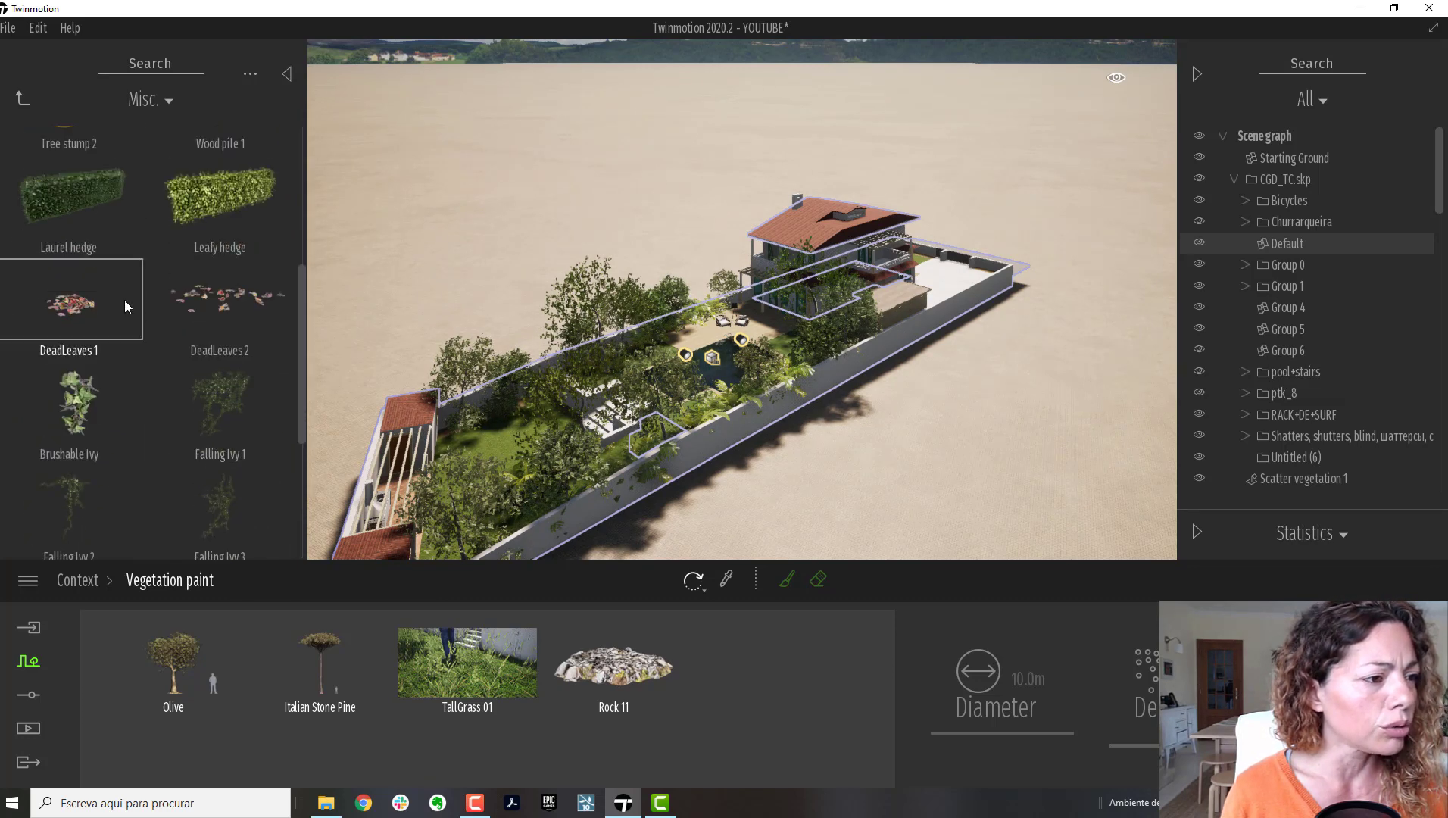
scroll(down, 3)
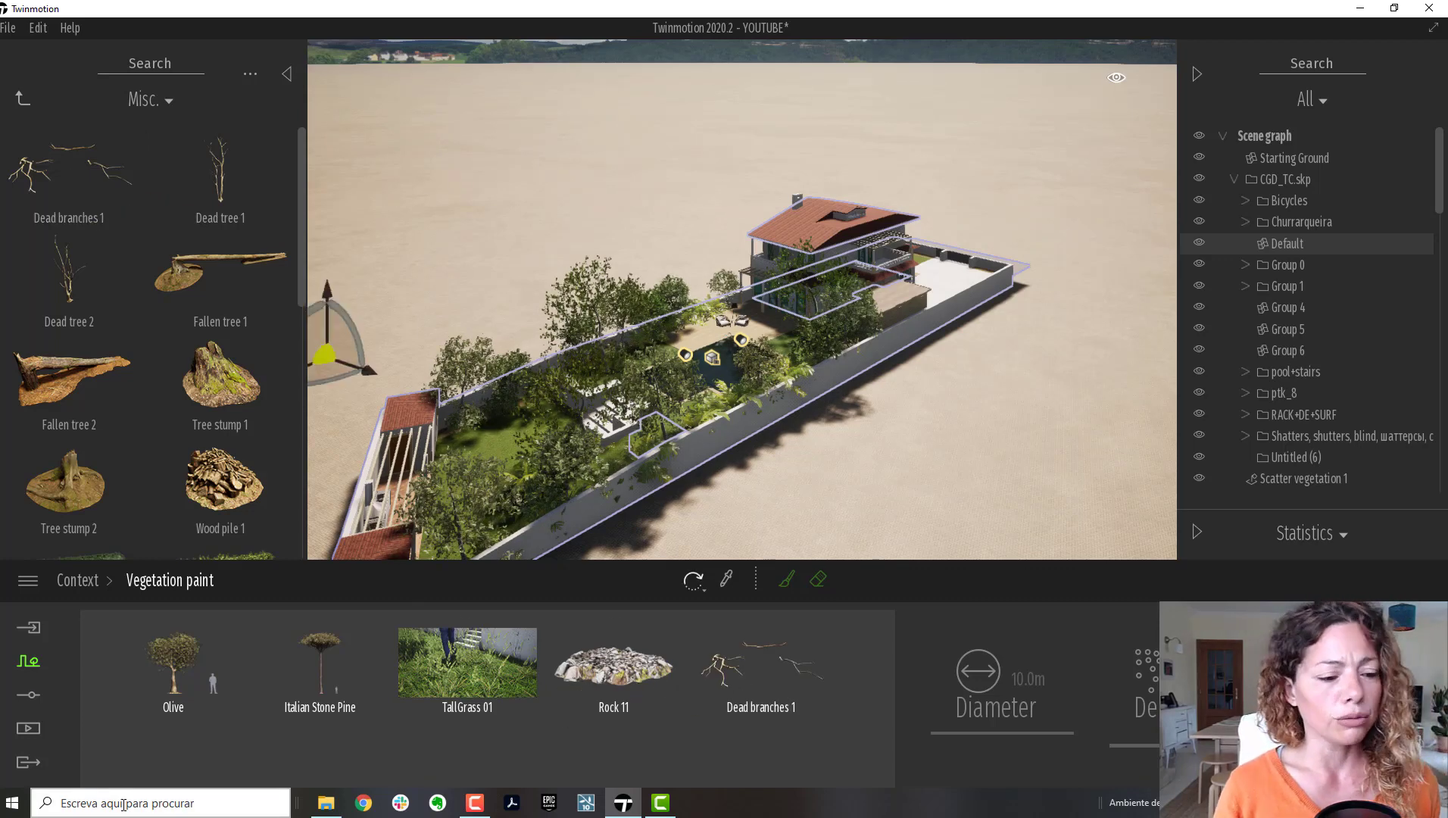
Step: Inspect the Olive, TallGrass 01, Rock 11, Italian Stone Pine and Dead branches thumbnails
click(173, 665)
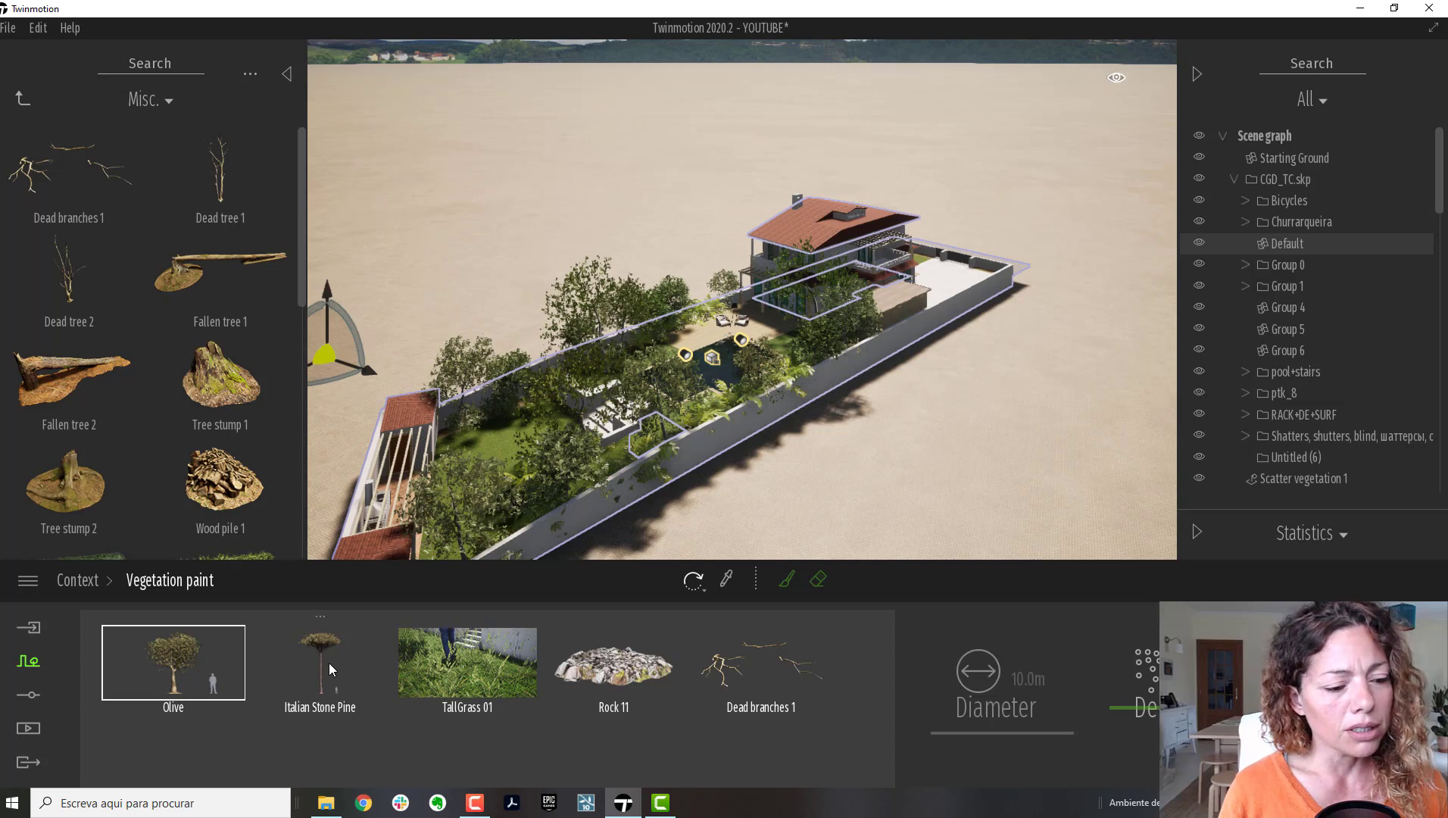
click(467, 662)
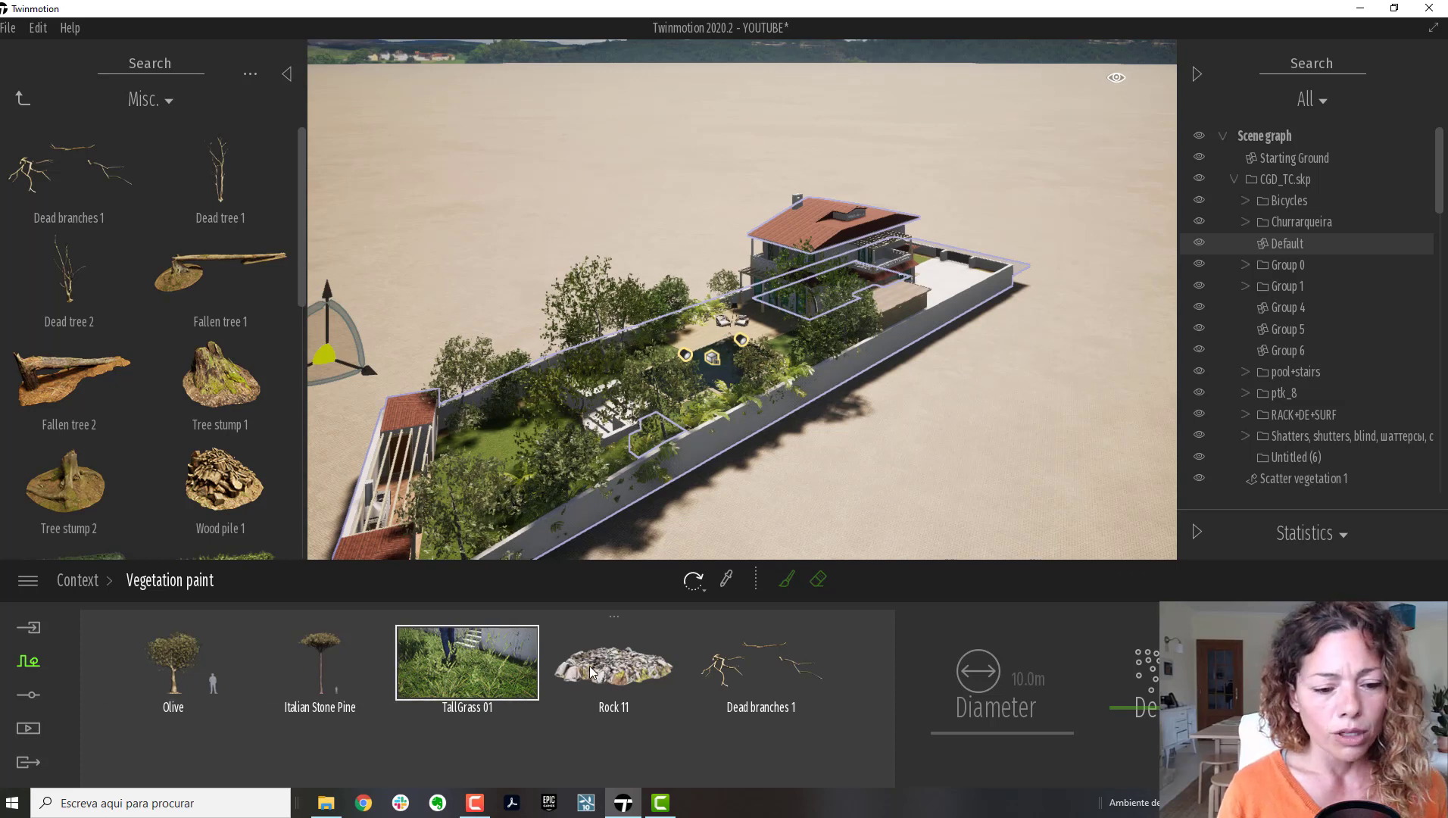
click(614, 662)
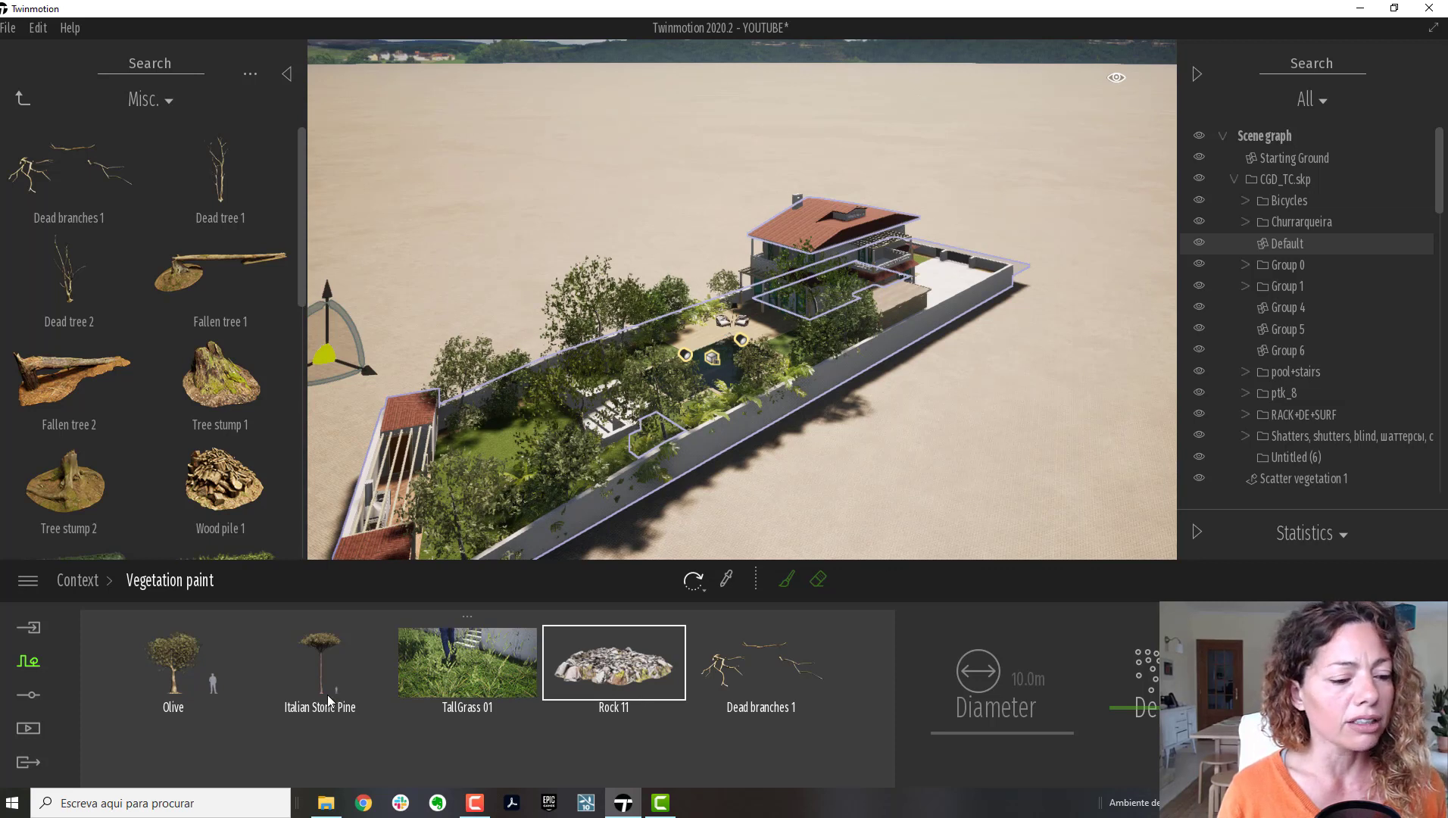
click(319, 662)
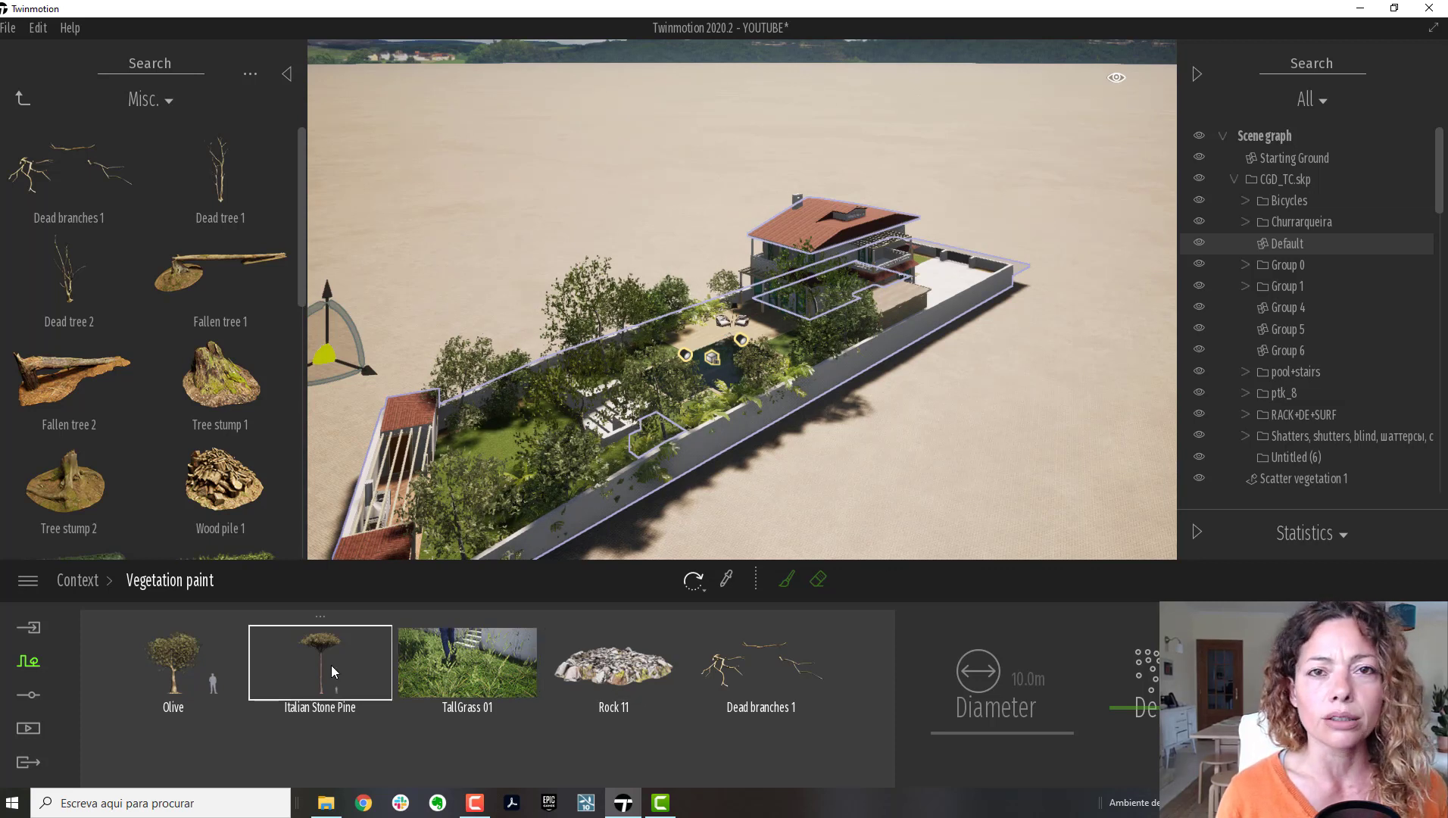
click(614, 661)
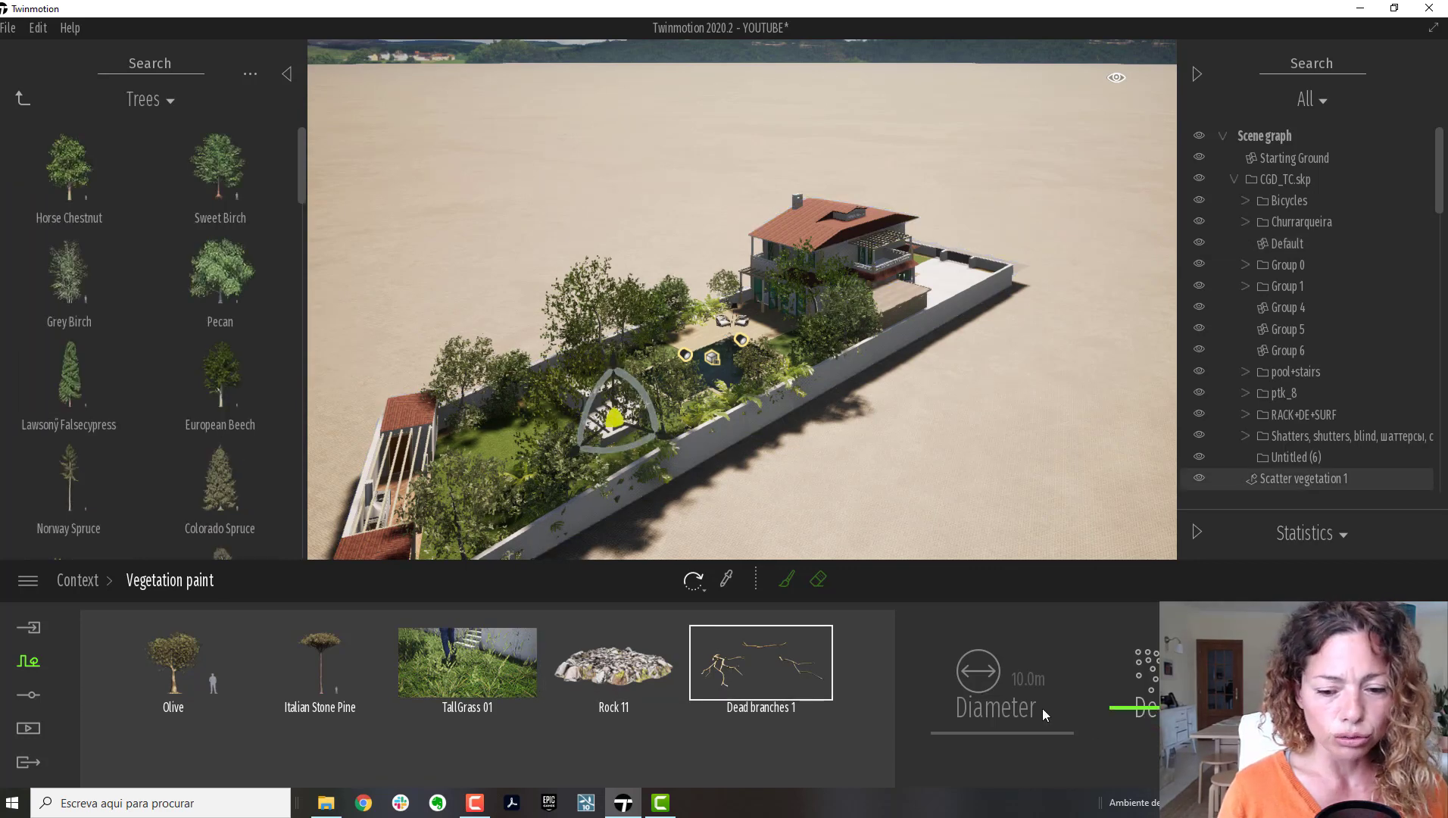
Step: Multi-select Olive, Italian Stone Pine, TallGrass 01, Rock 11 and Dead branches 1 together
click(613, 662)
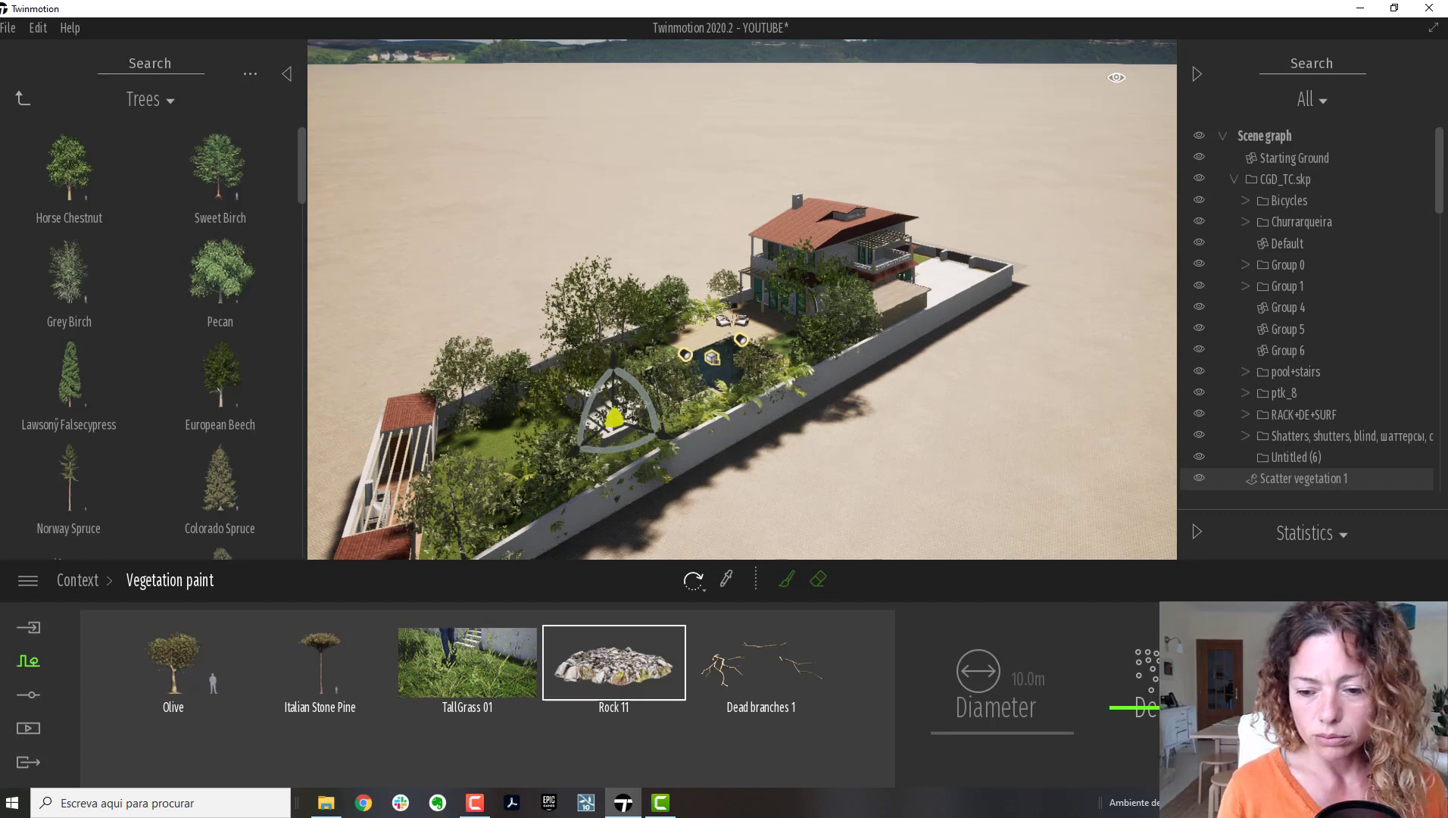
click(466, 662)
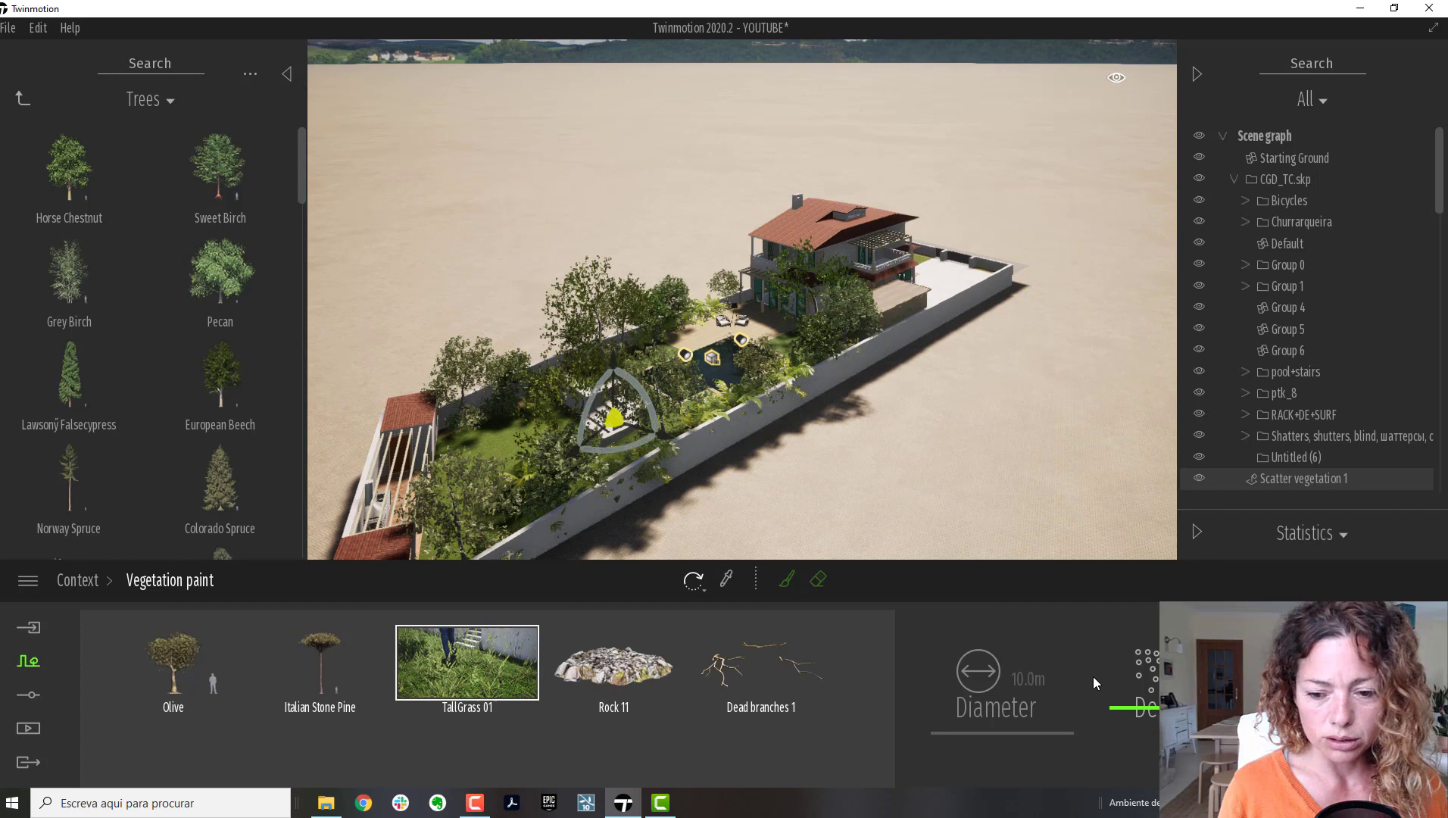
click(760, 662)
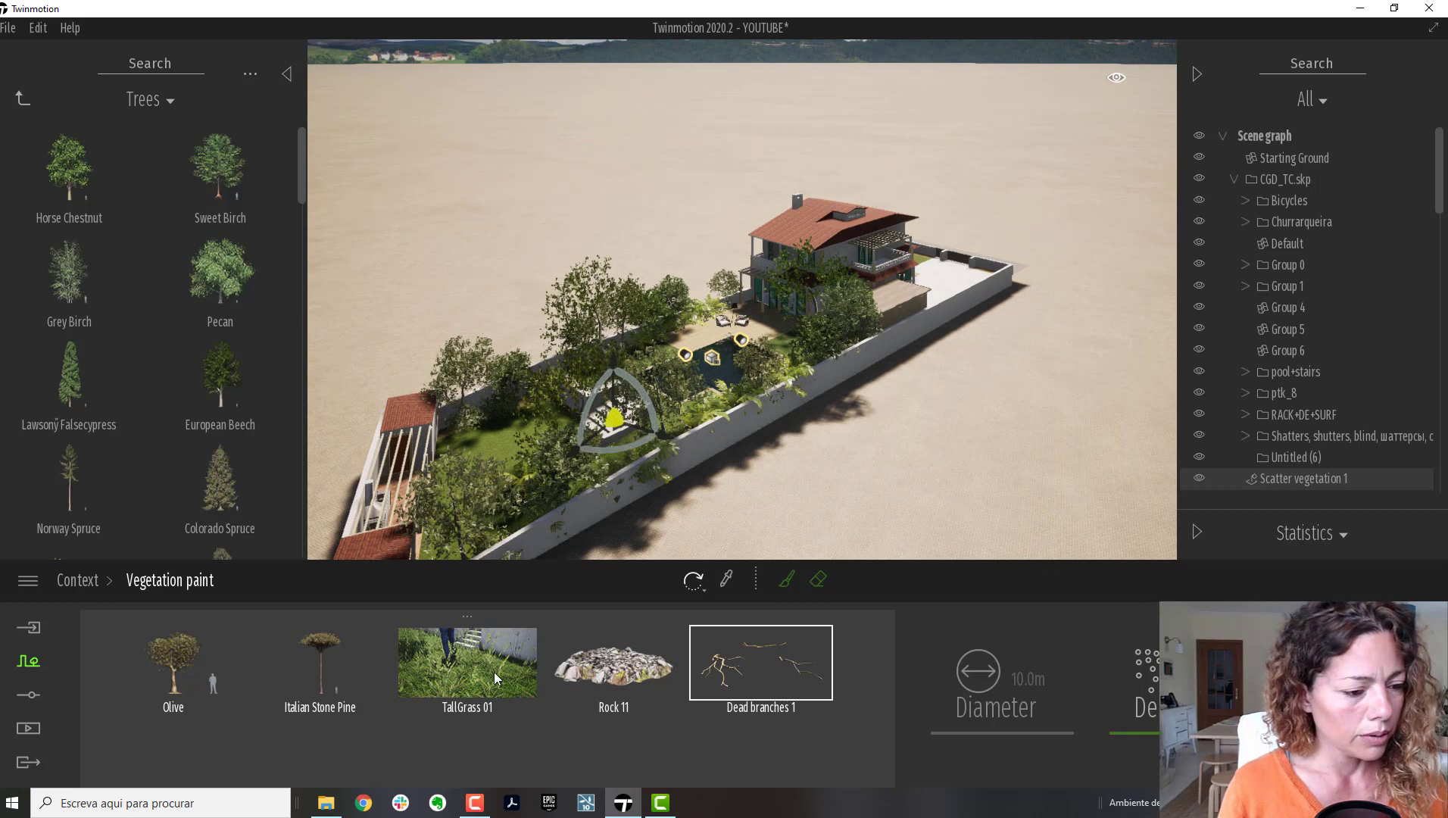
click(319, 662)
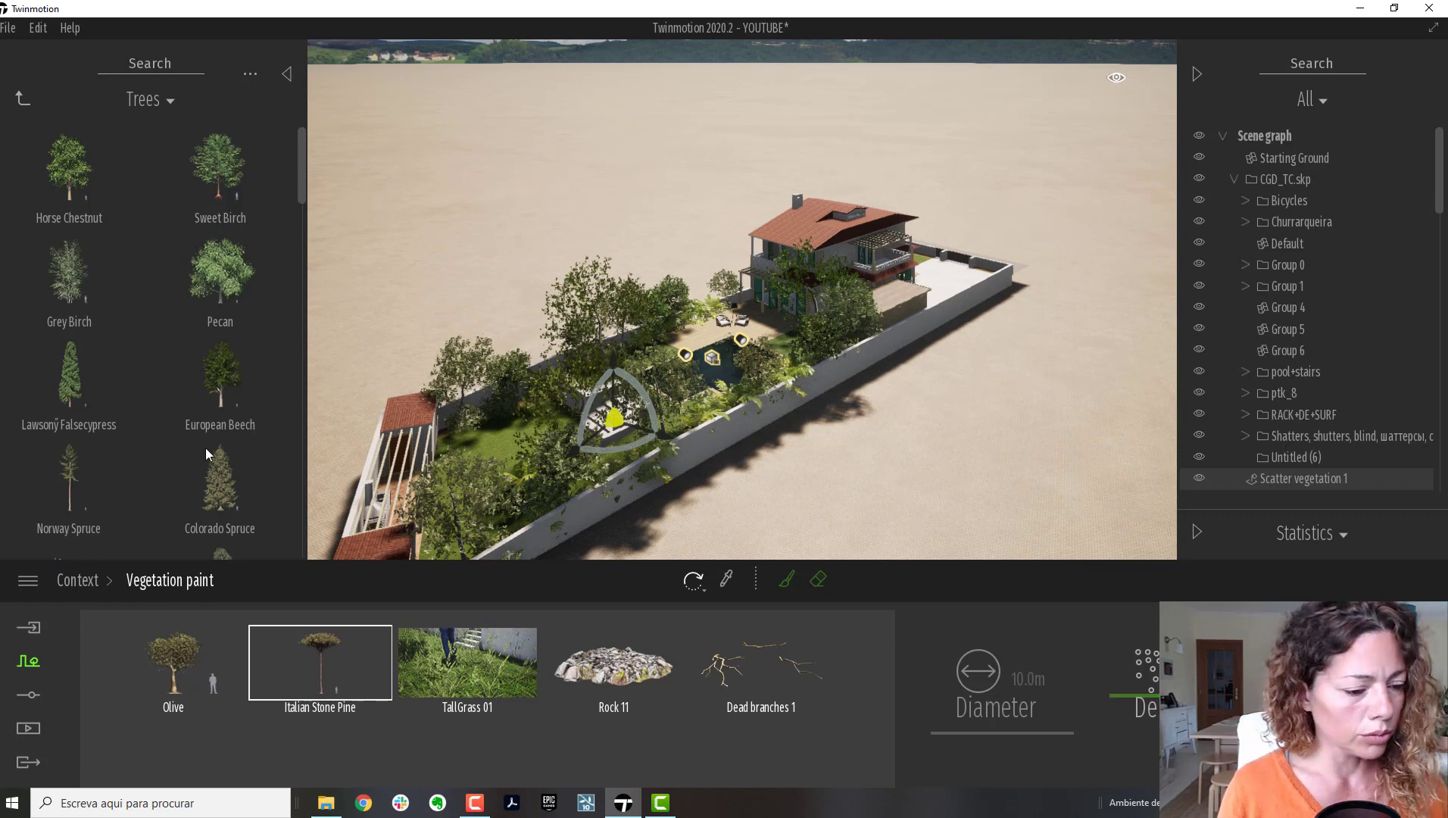
click(173, 662)
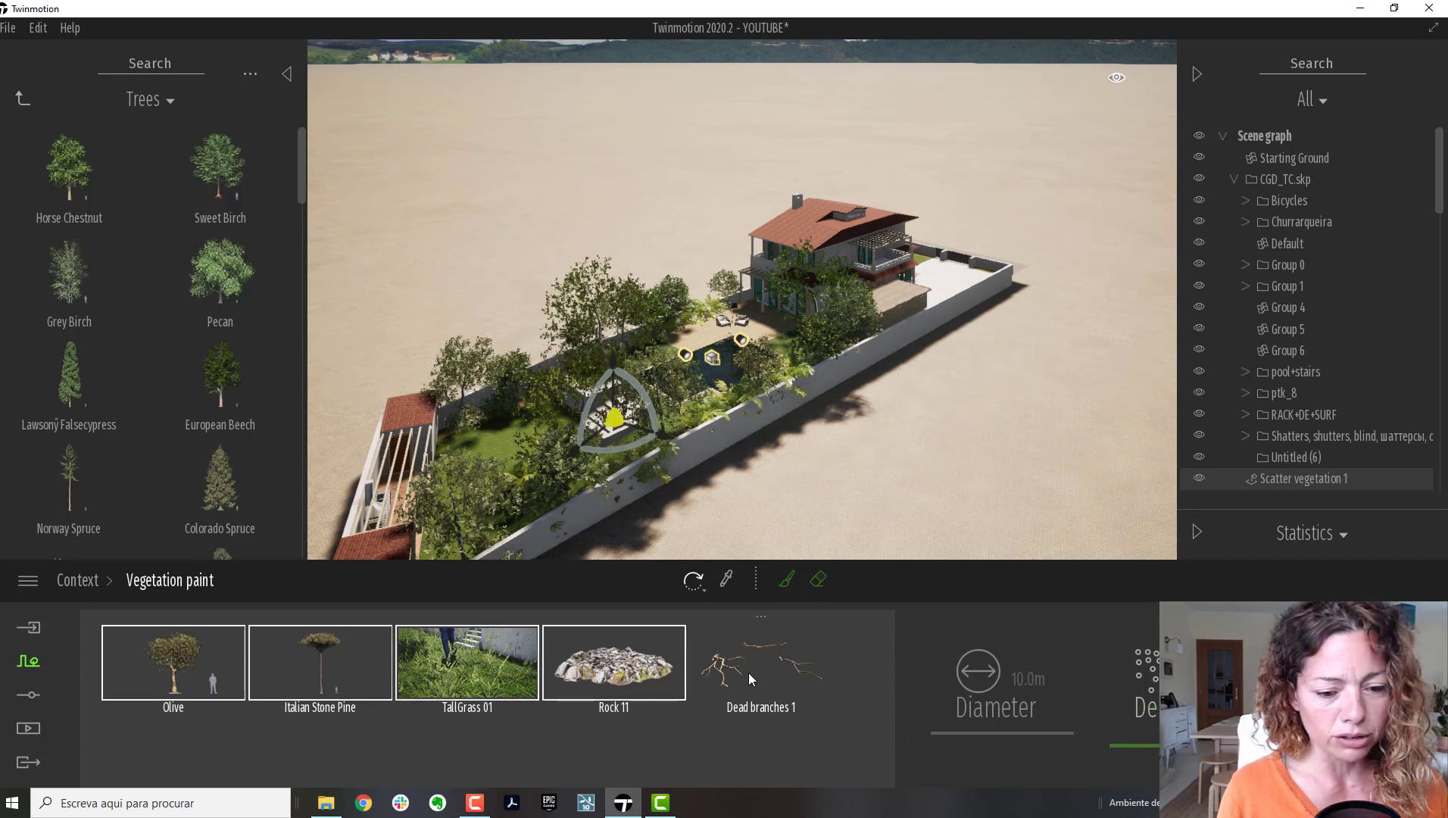
click(762, 662)
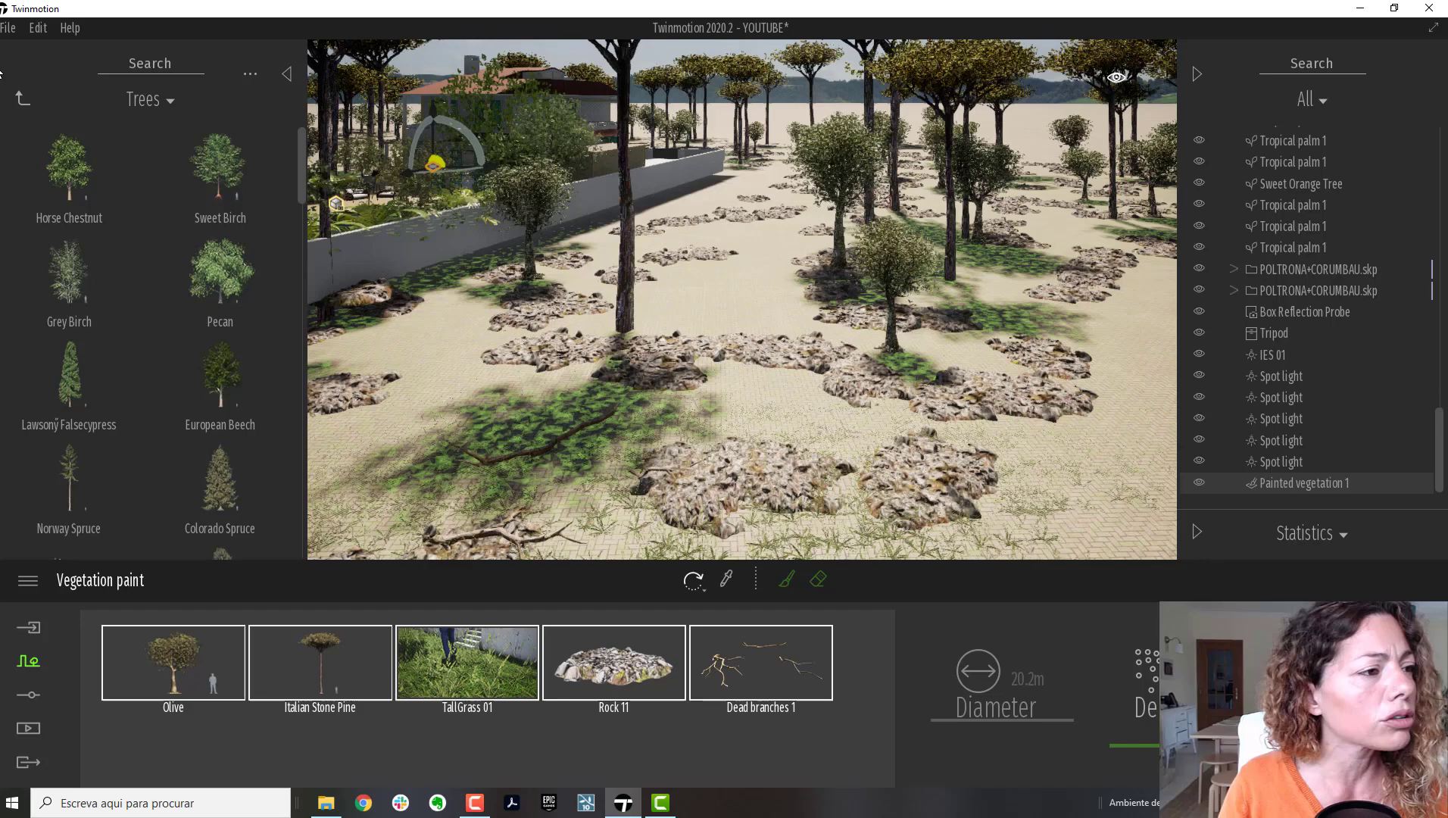
Step: Go back in the library to the Nature materials after painting the forest
click(21, 99)
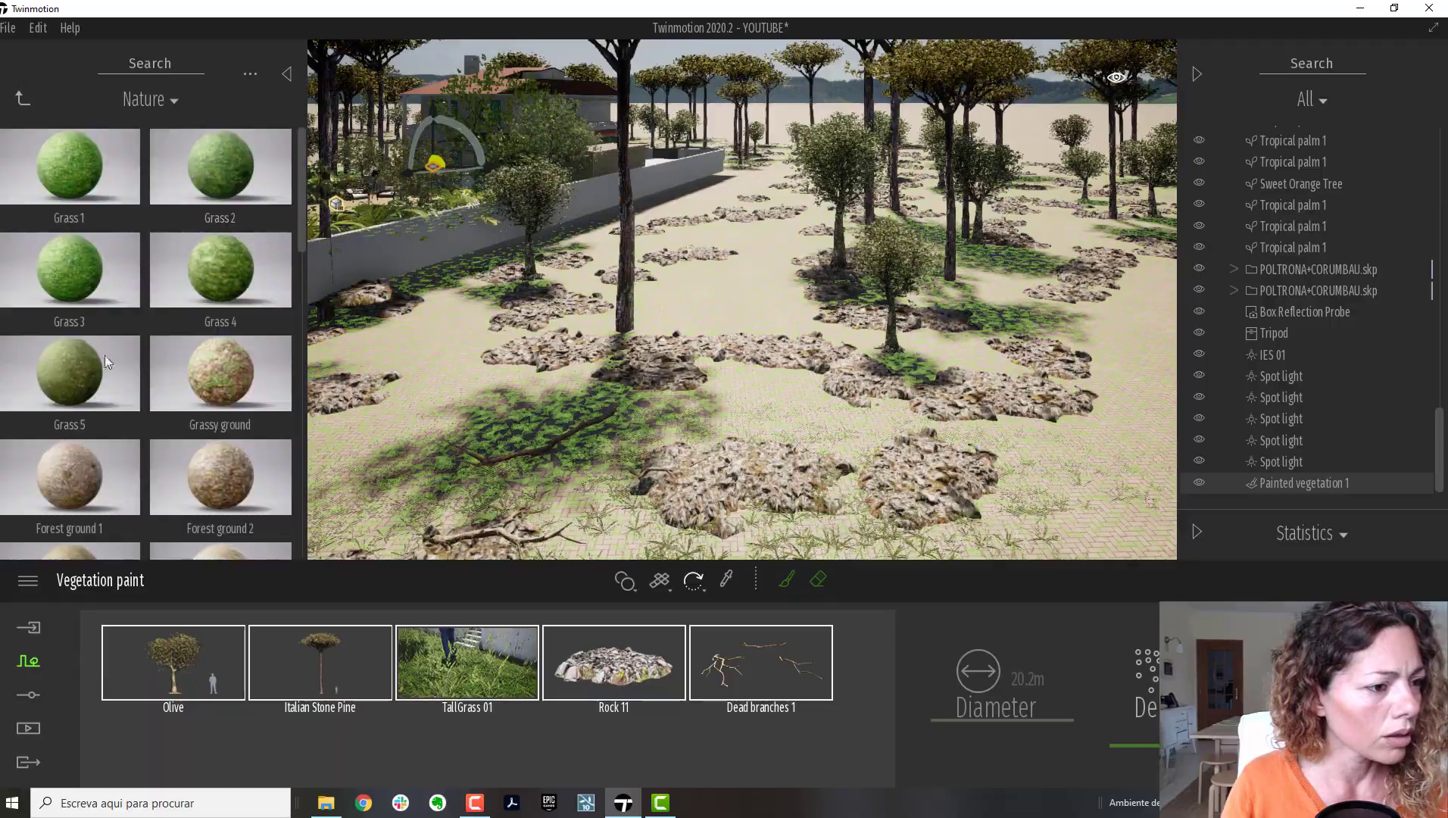
Step: Close Vegetation paint to return to the Context tools menu
click(219, 373)
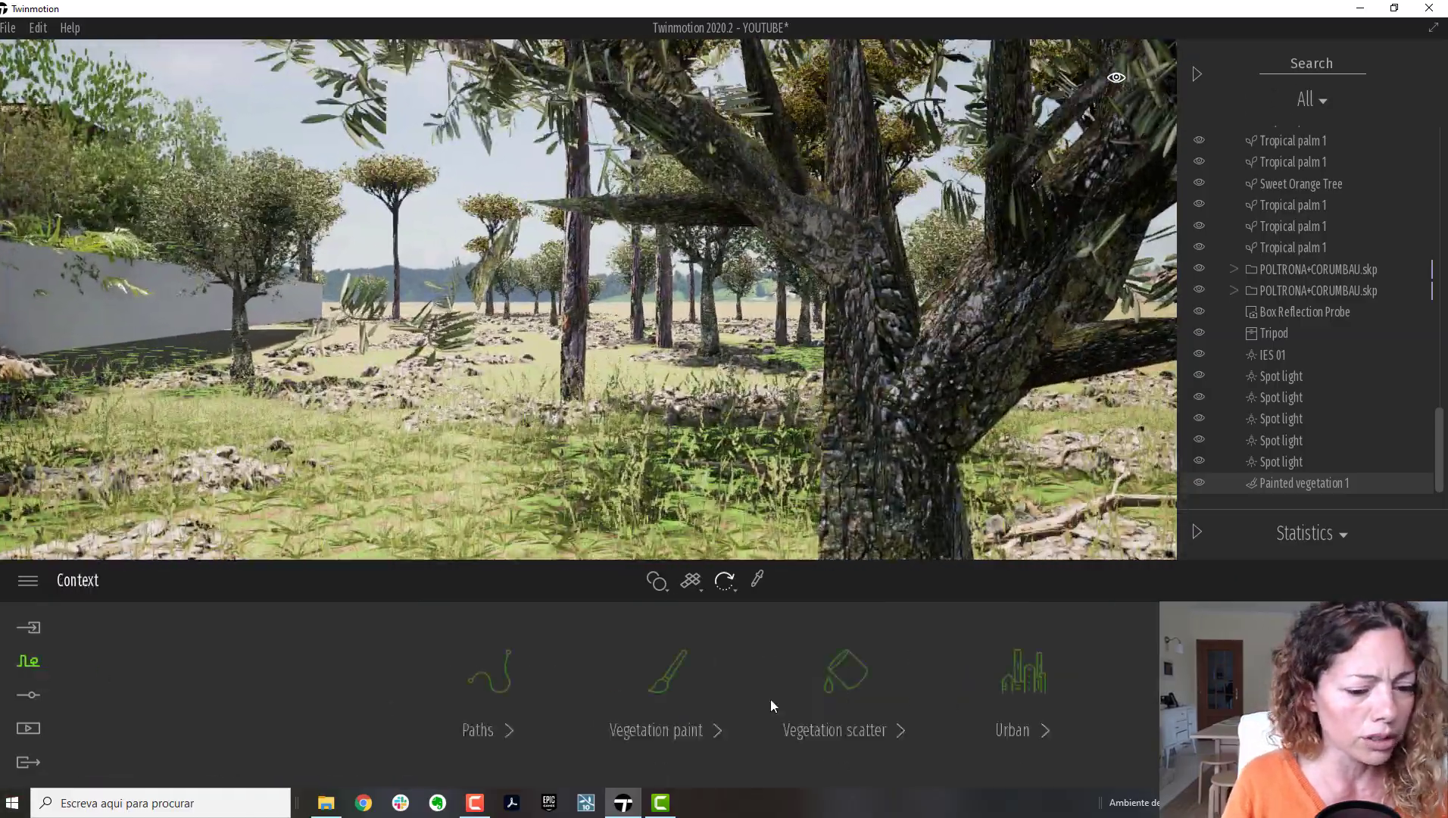
Step: Reopen Vegetation paint and add TallGrass 02 from Grass and flowers
click(656, 729)
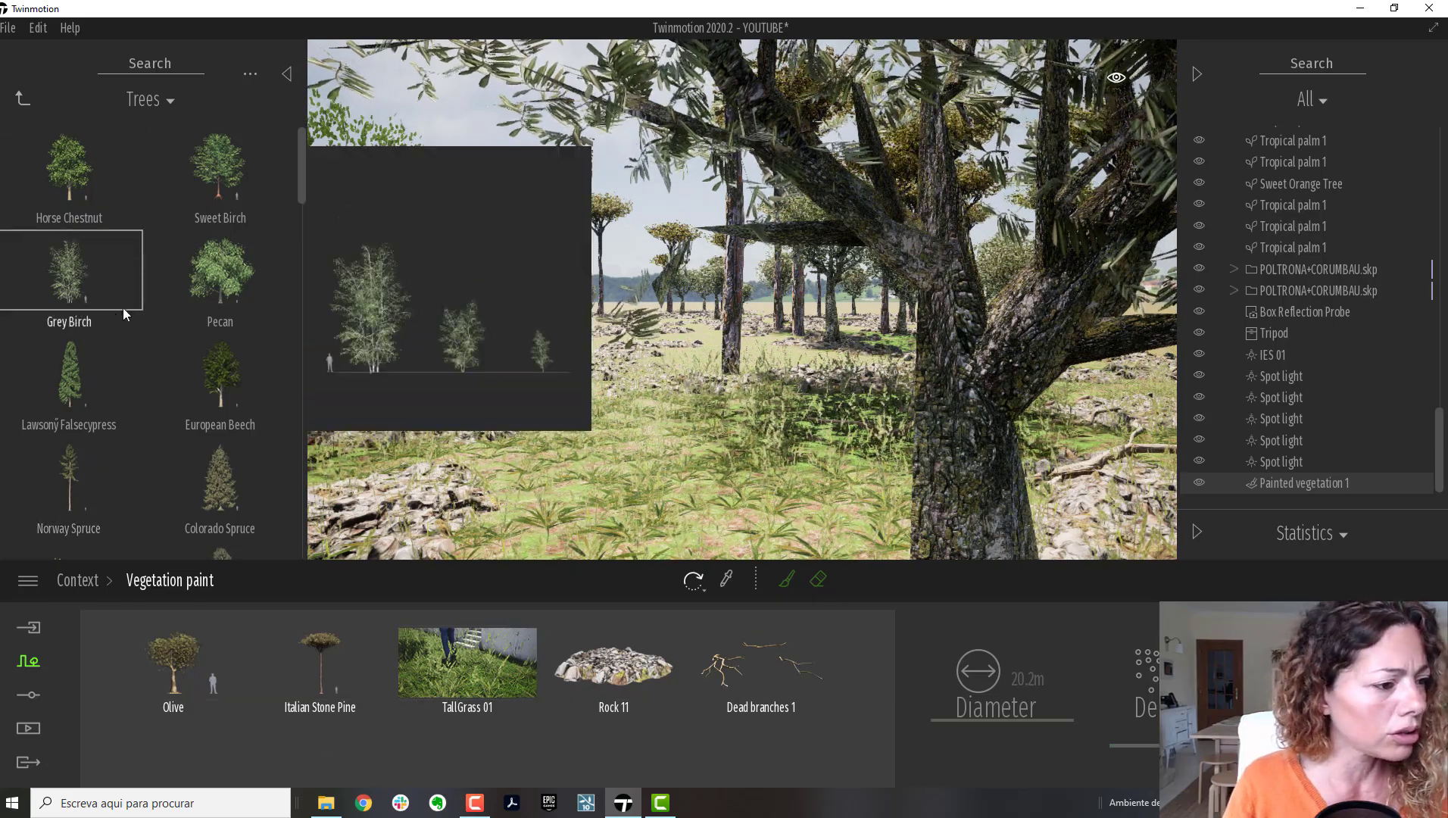
scroll(down, 3)
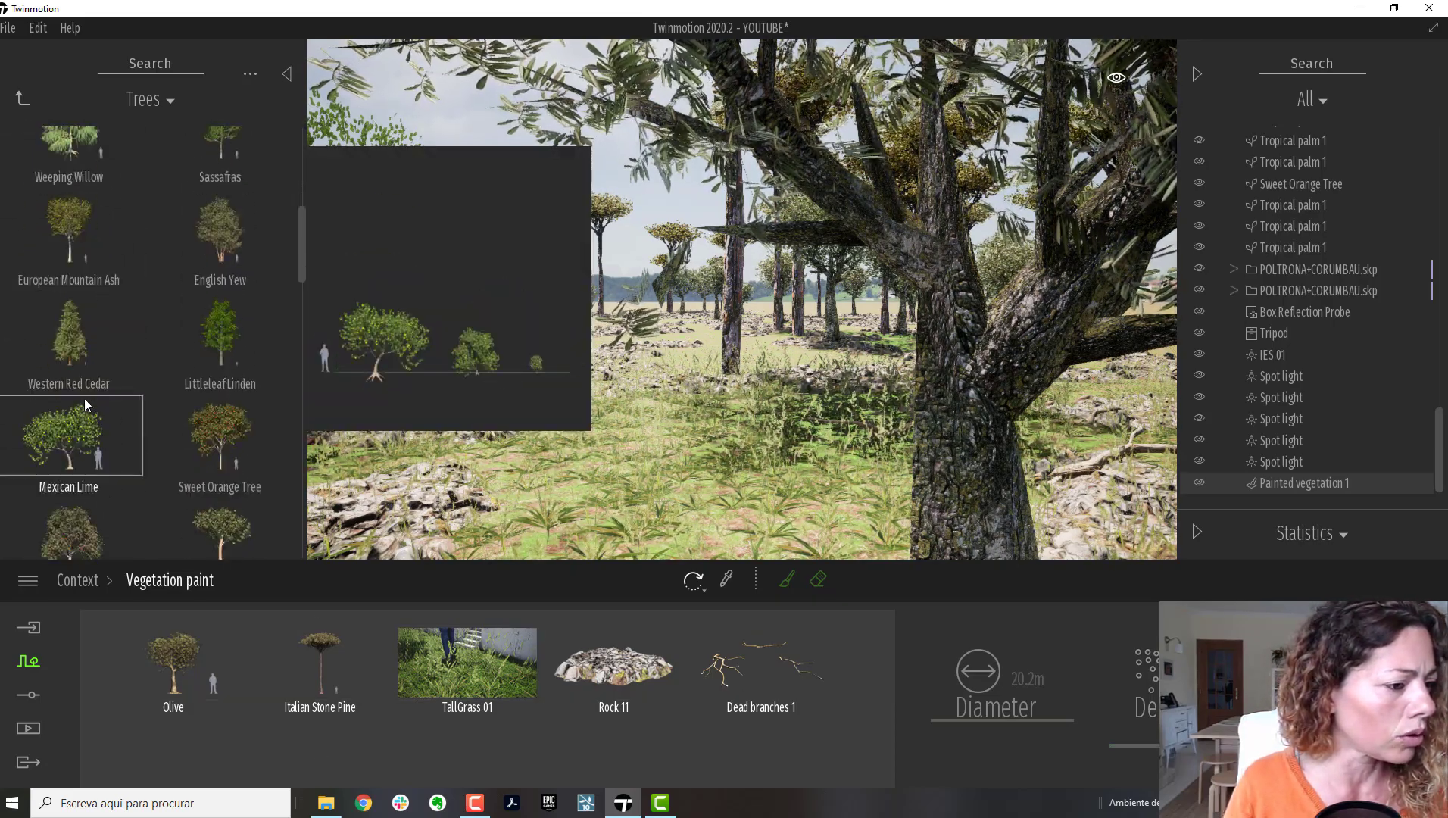
click(22, 99)
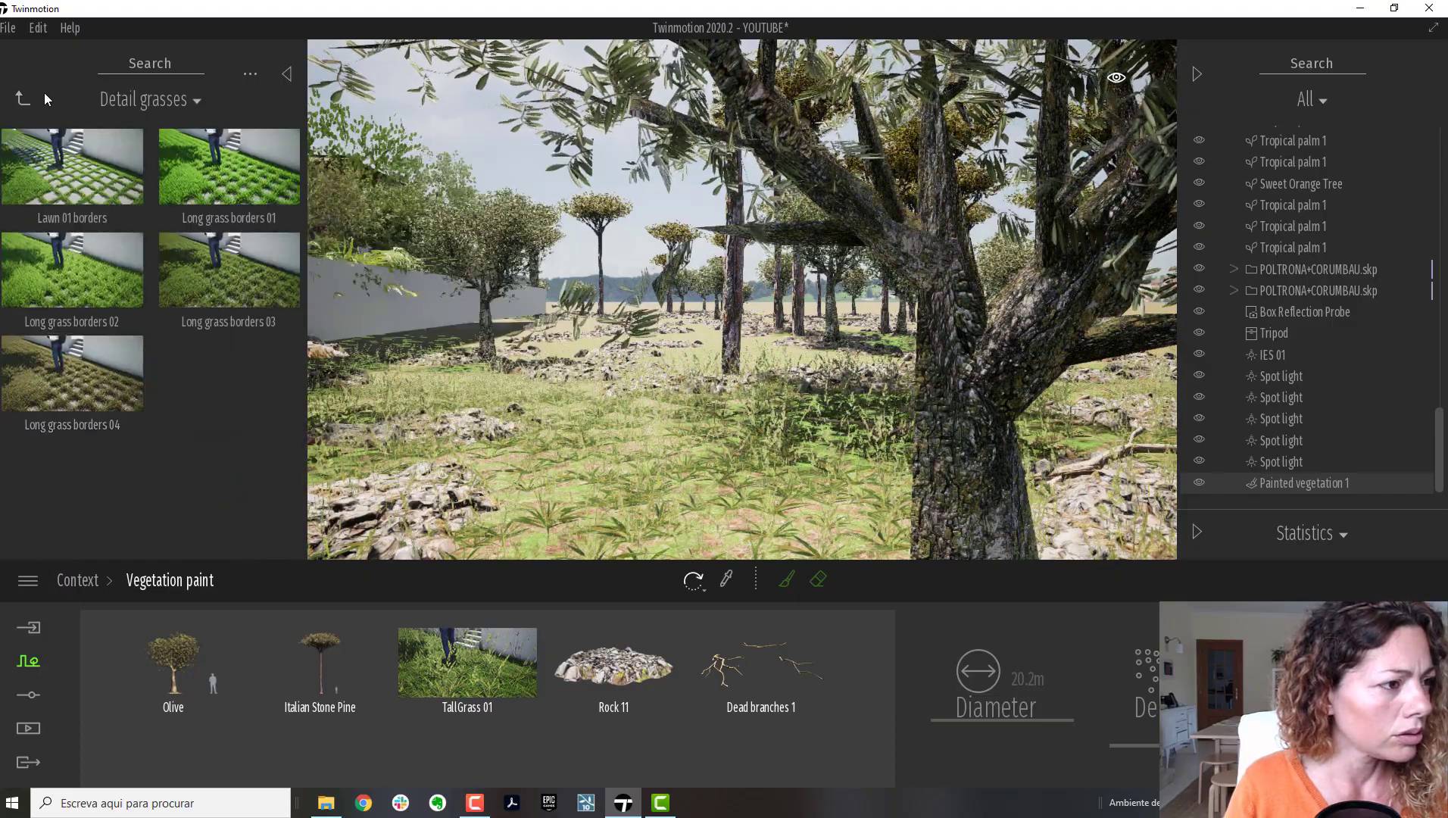
click(21, 99)
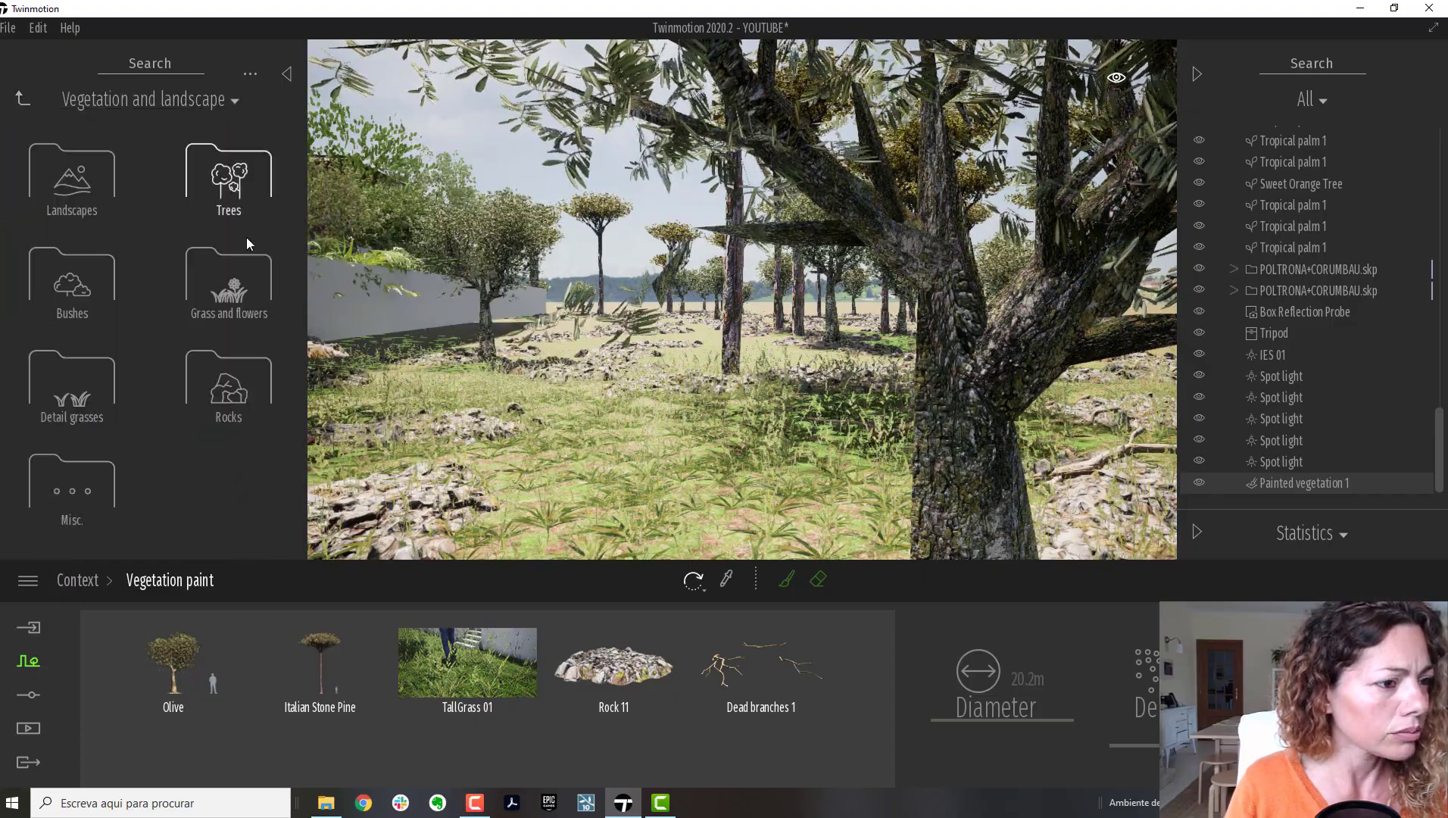
click(228, 277)
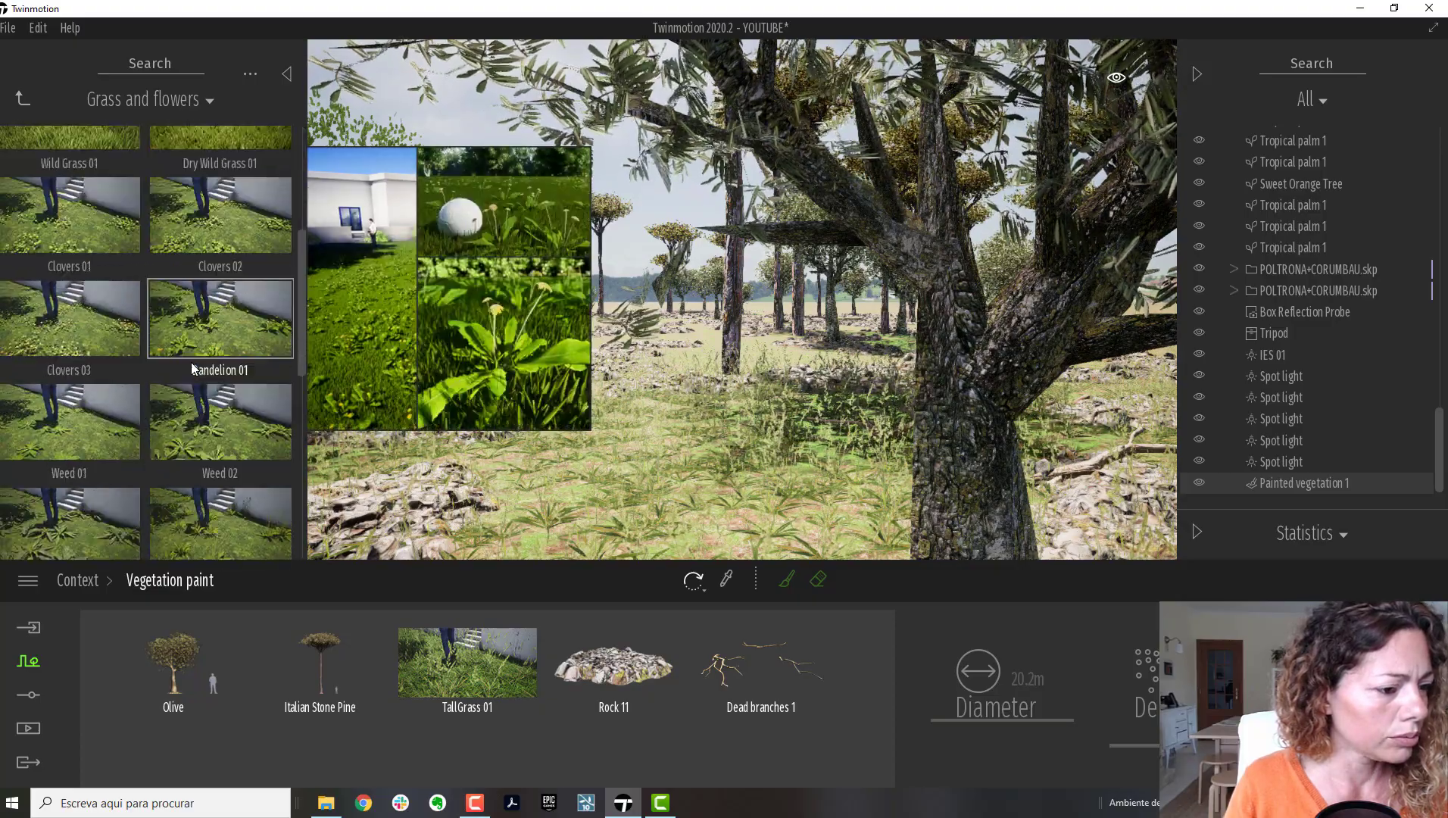
scroll(down, 3)
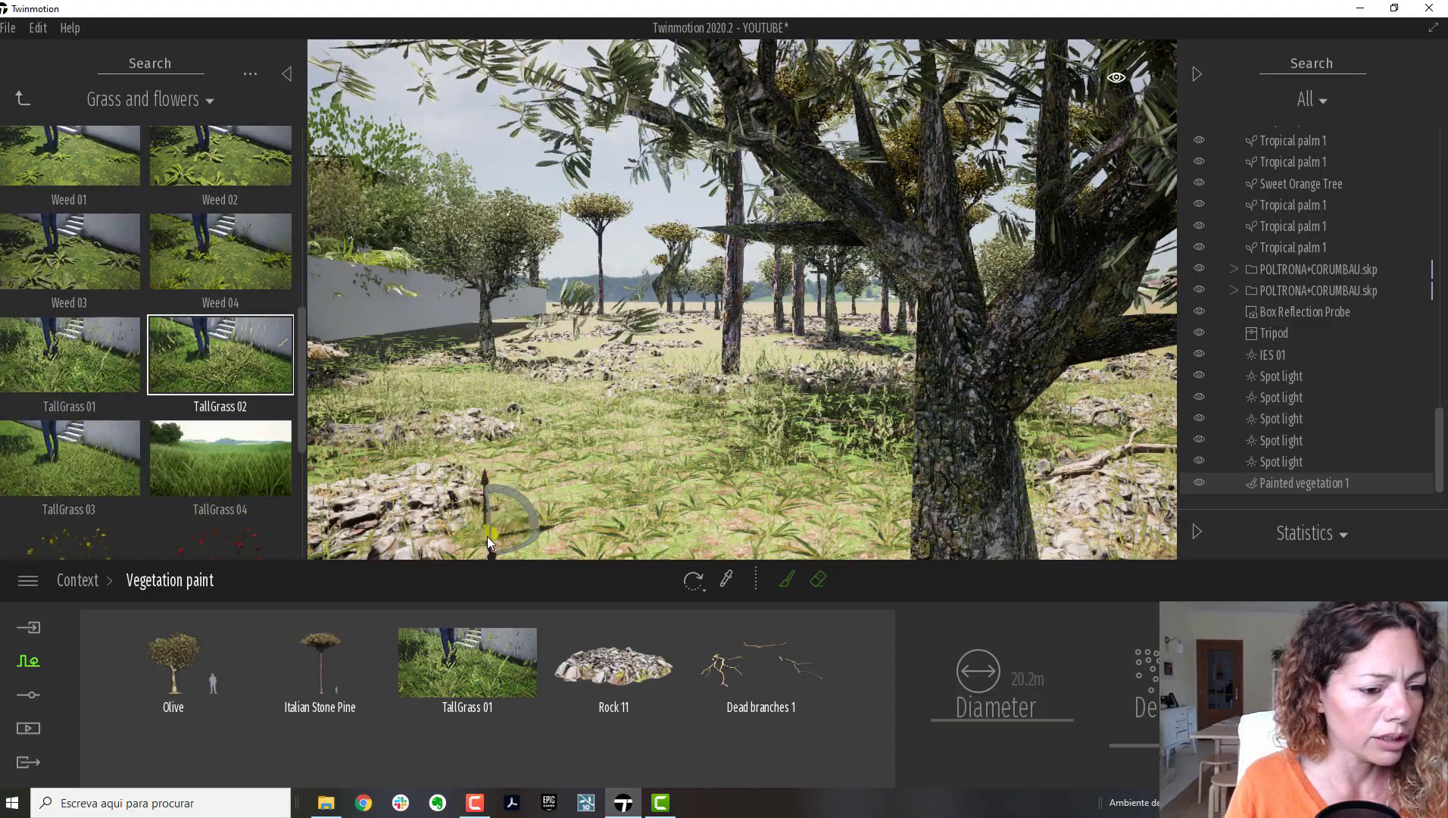
mouse_move(219, 355)
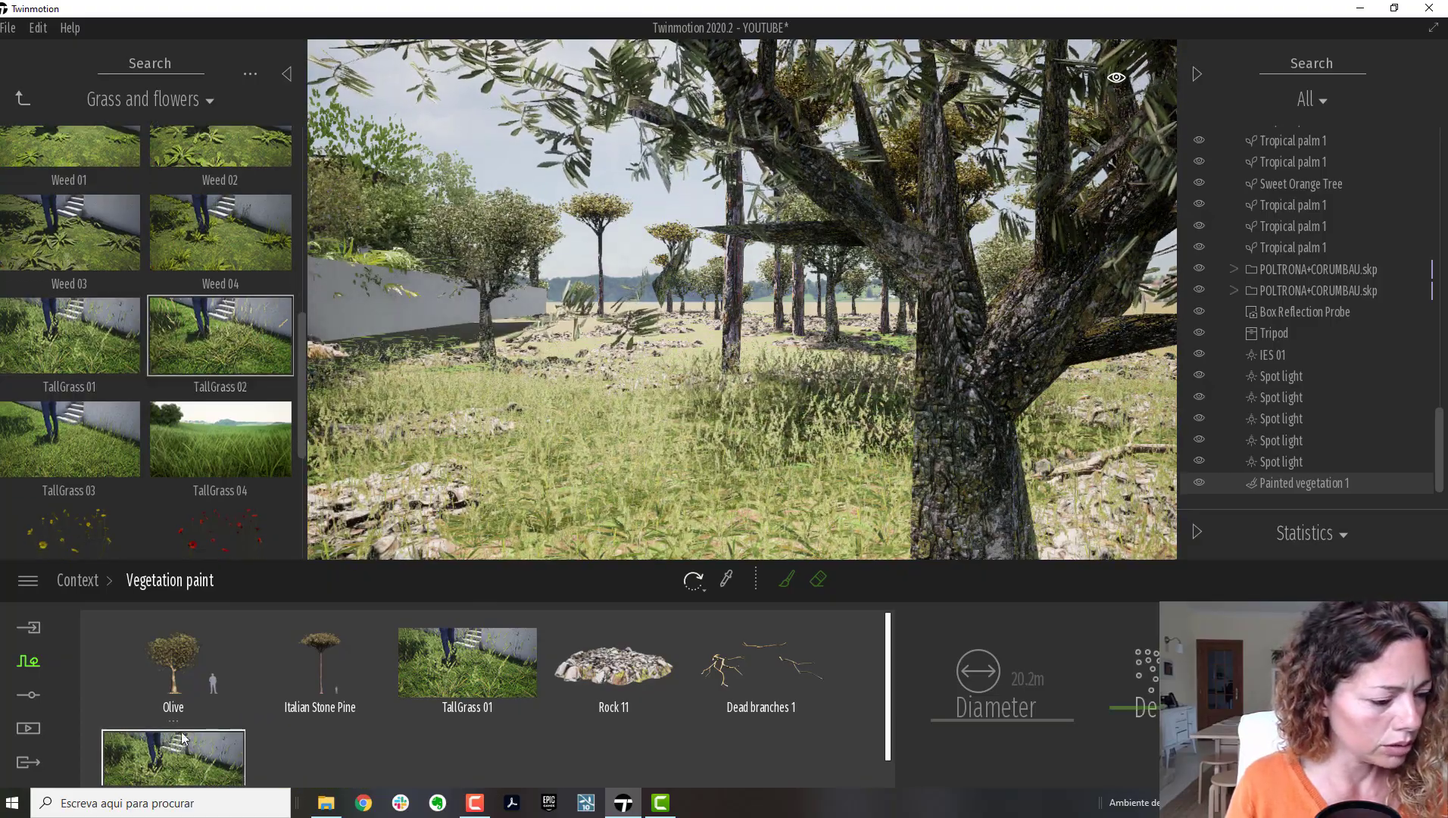
right_click(172, 665)
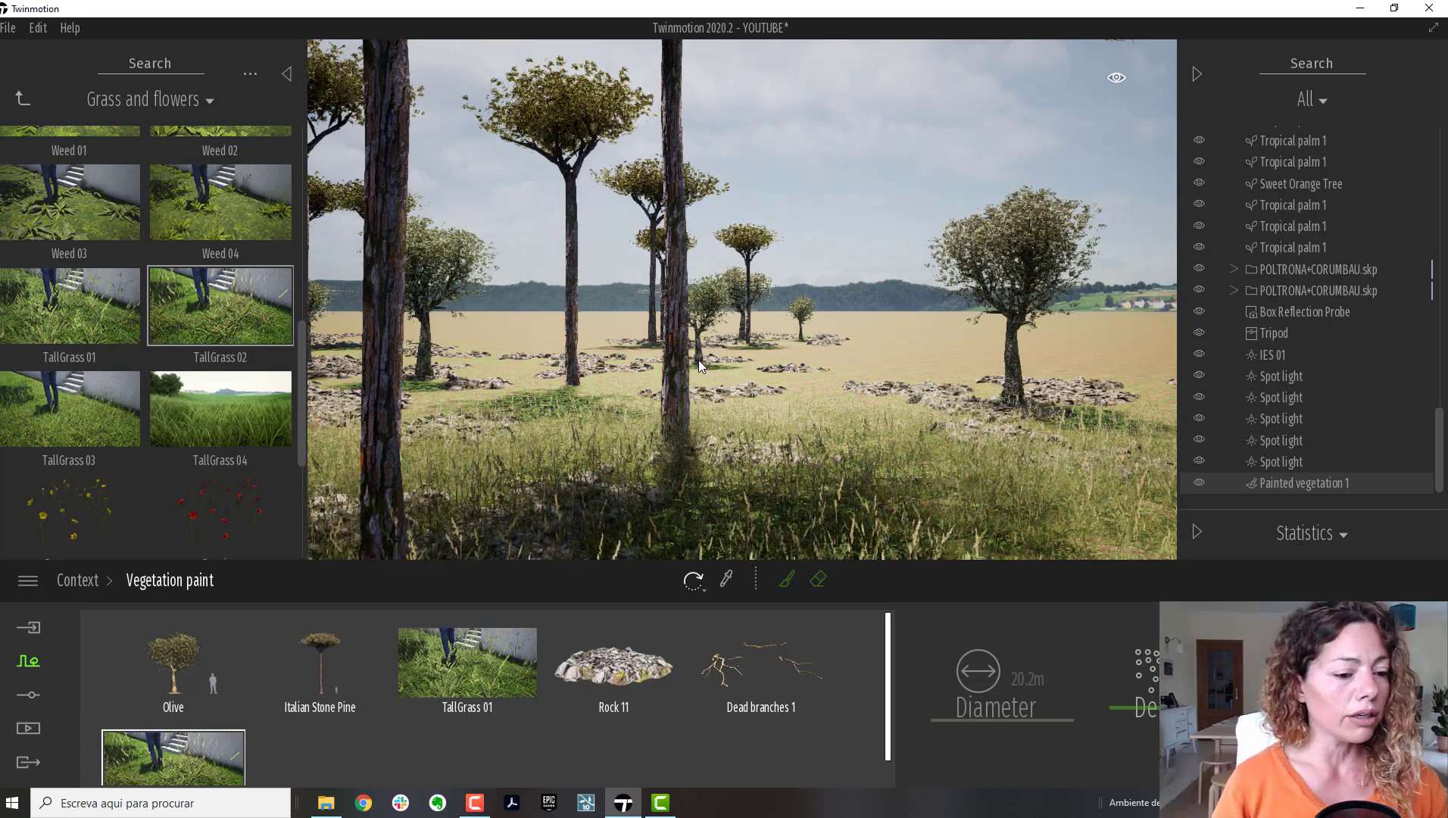
Step: Pick Rock 11 in the paint set and brush more rocks across the field
click(761, 662)
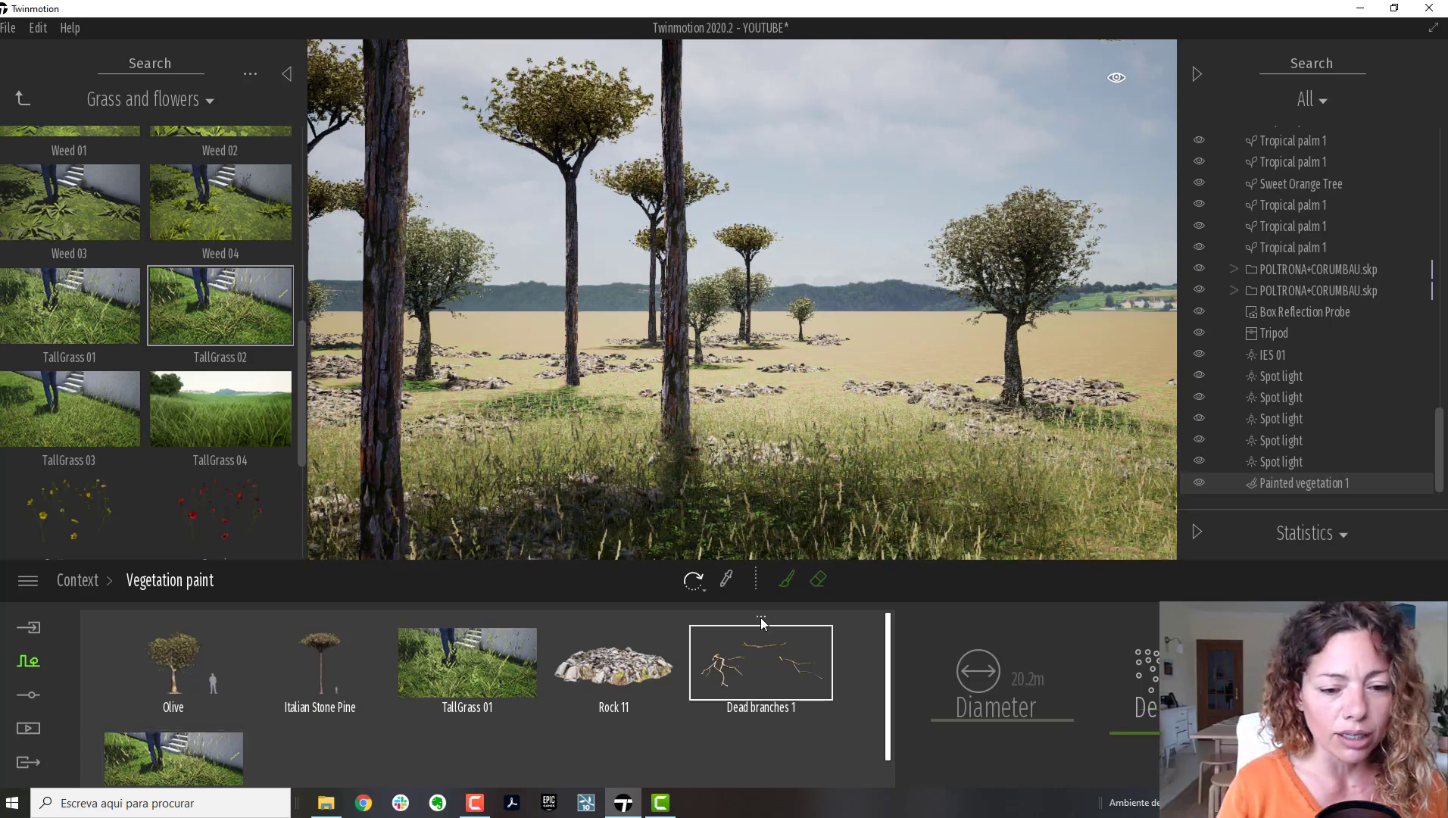
click(613, 662)
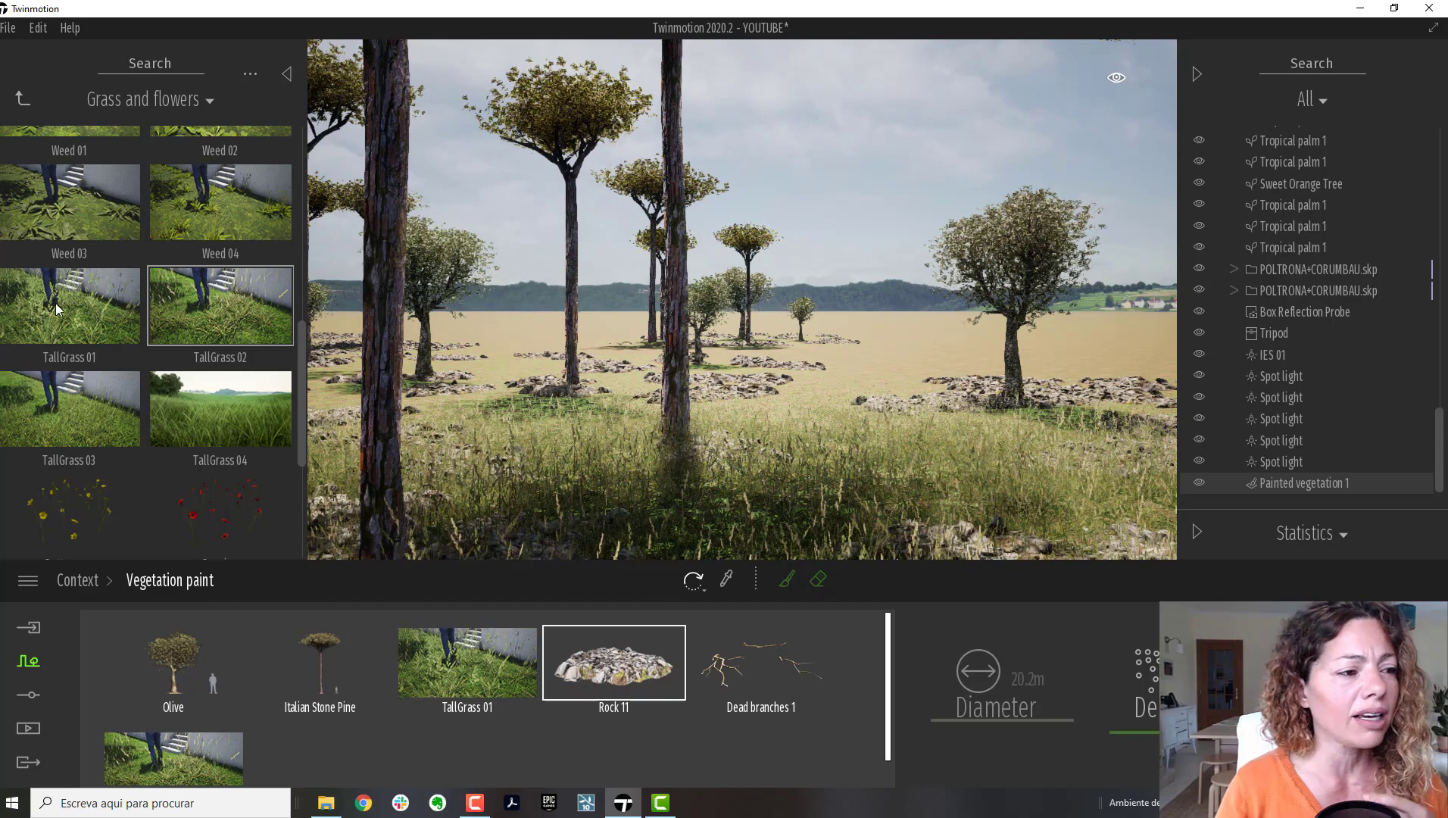
click(20, 99)
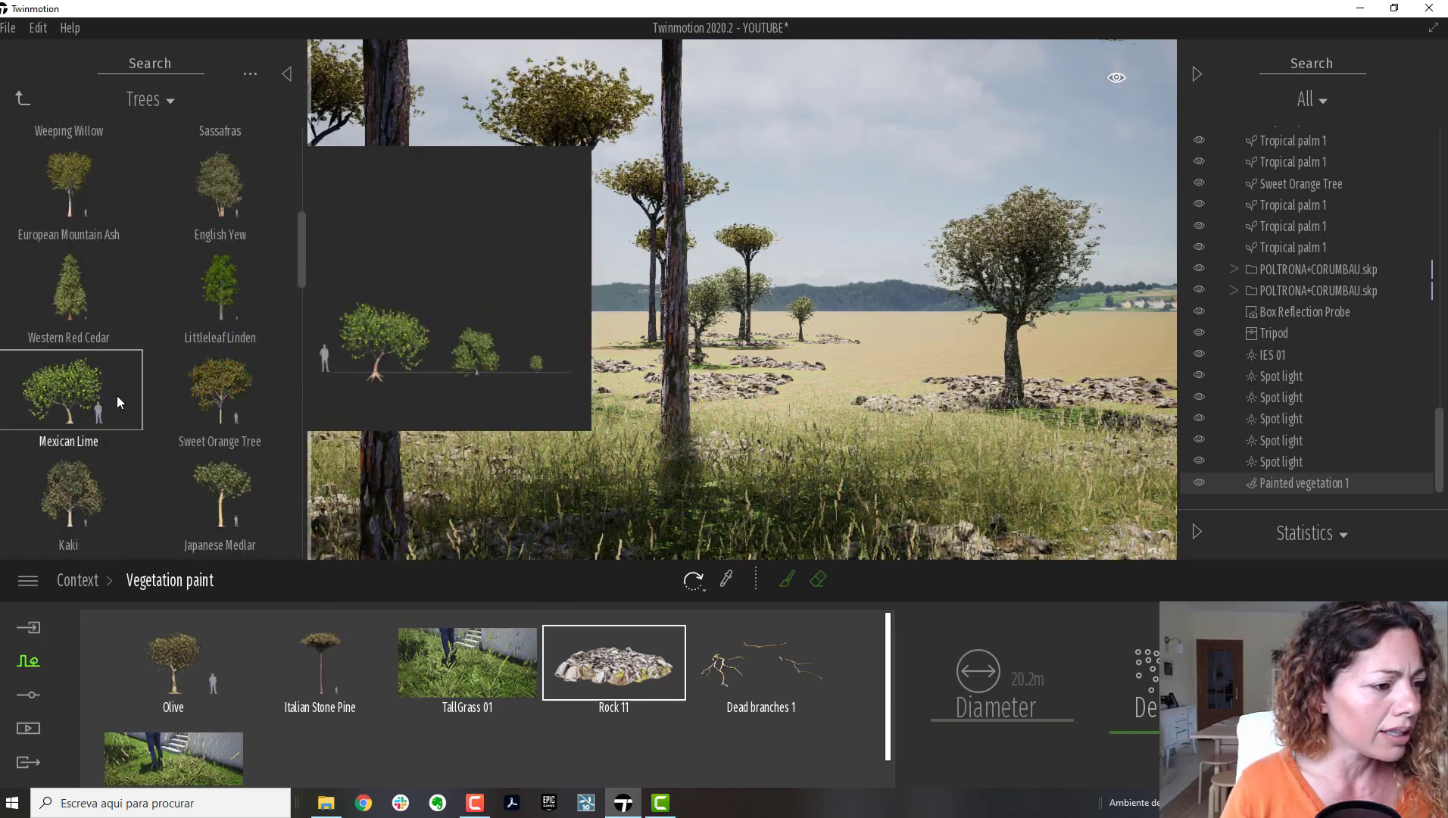
Step: Add Aleppo Pine from the Trees library and open its species settings
scroll(down, 3)
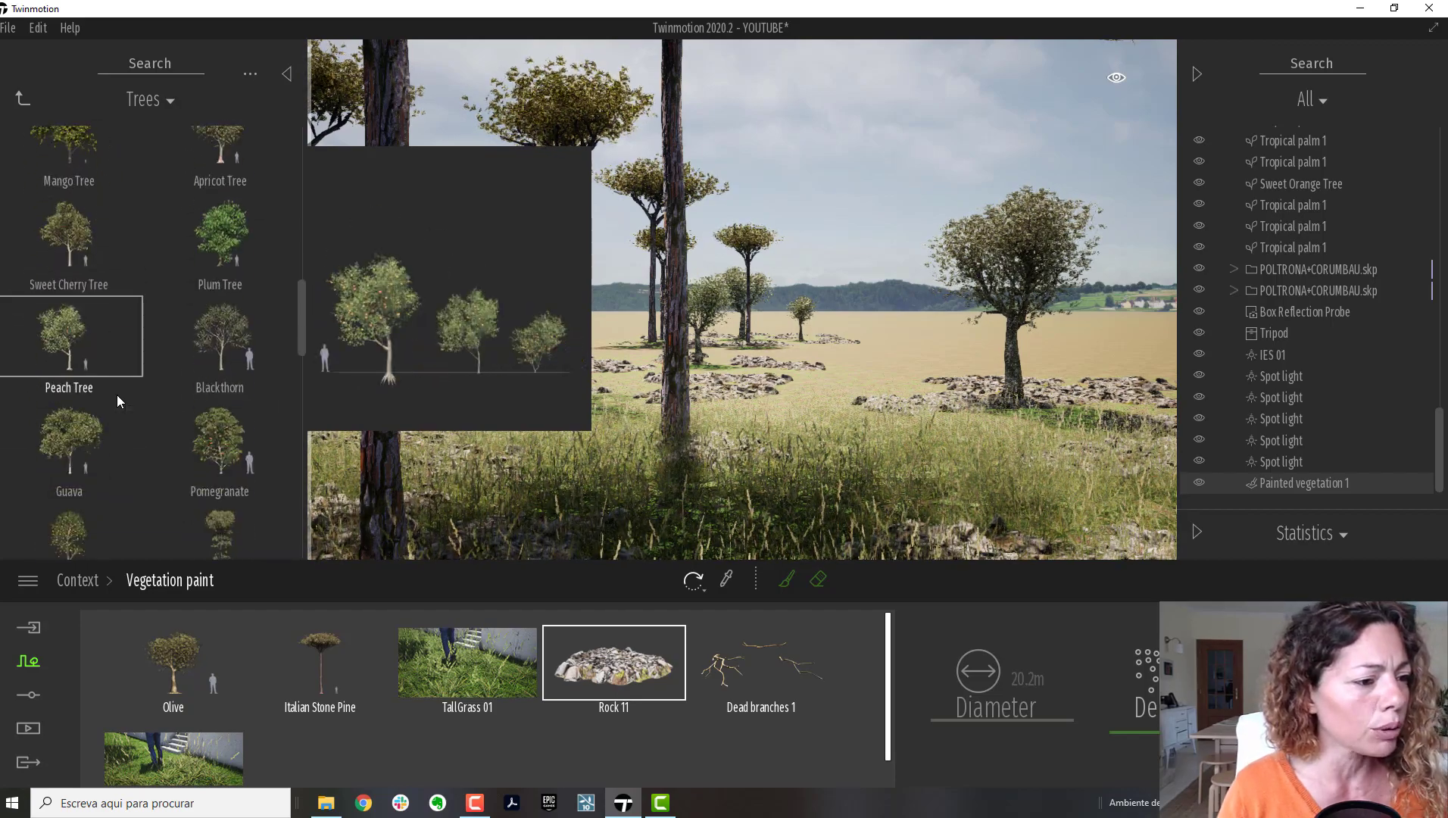
scroll(down, 3)
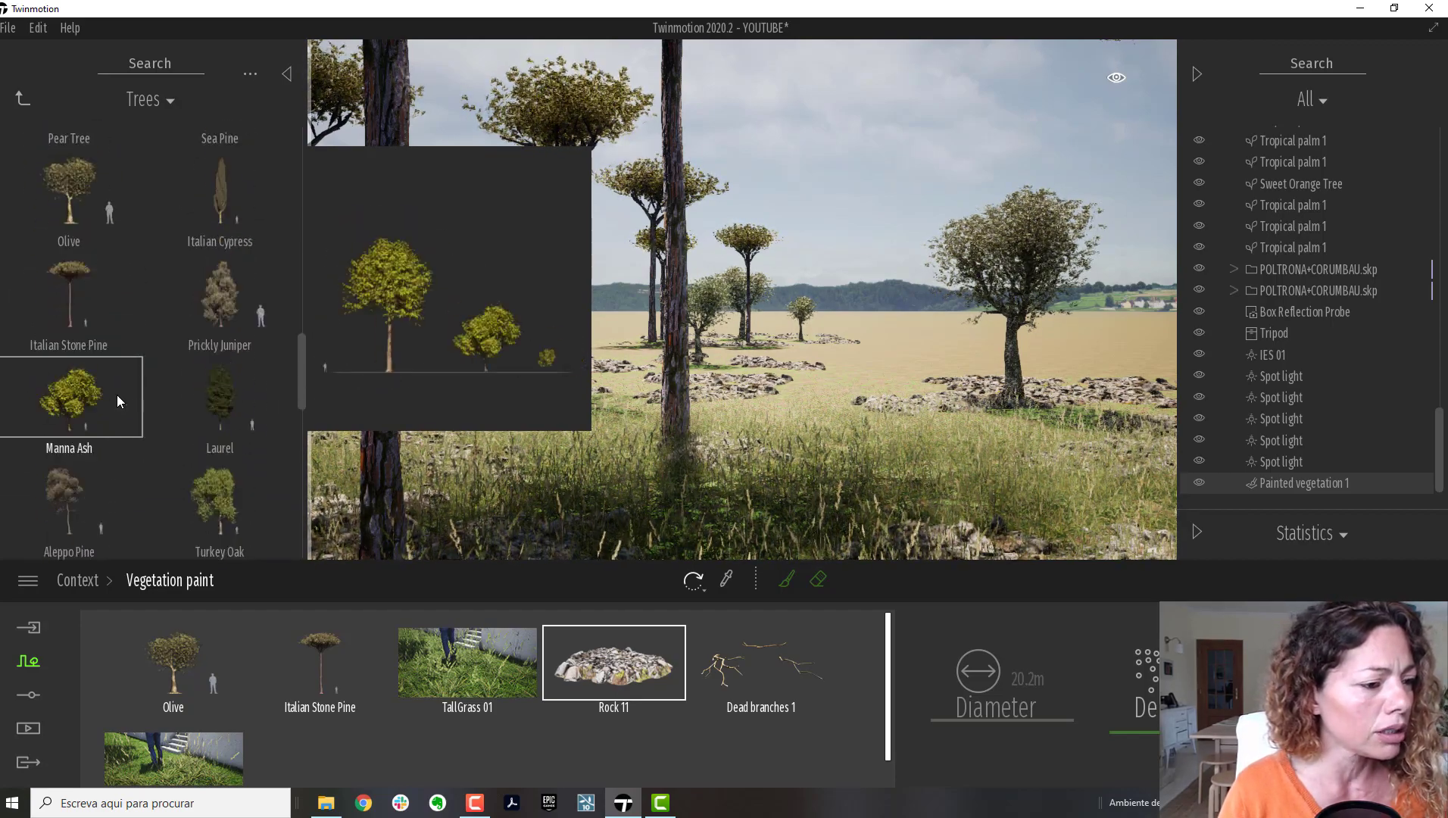
scroll(down, 3)
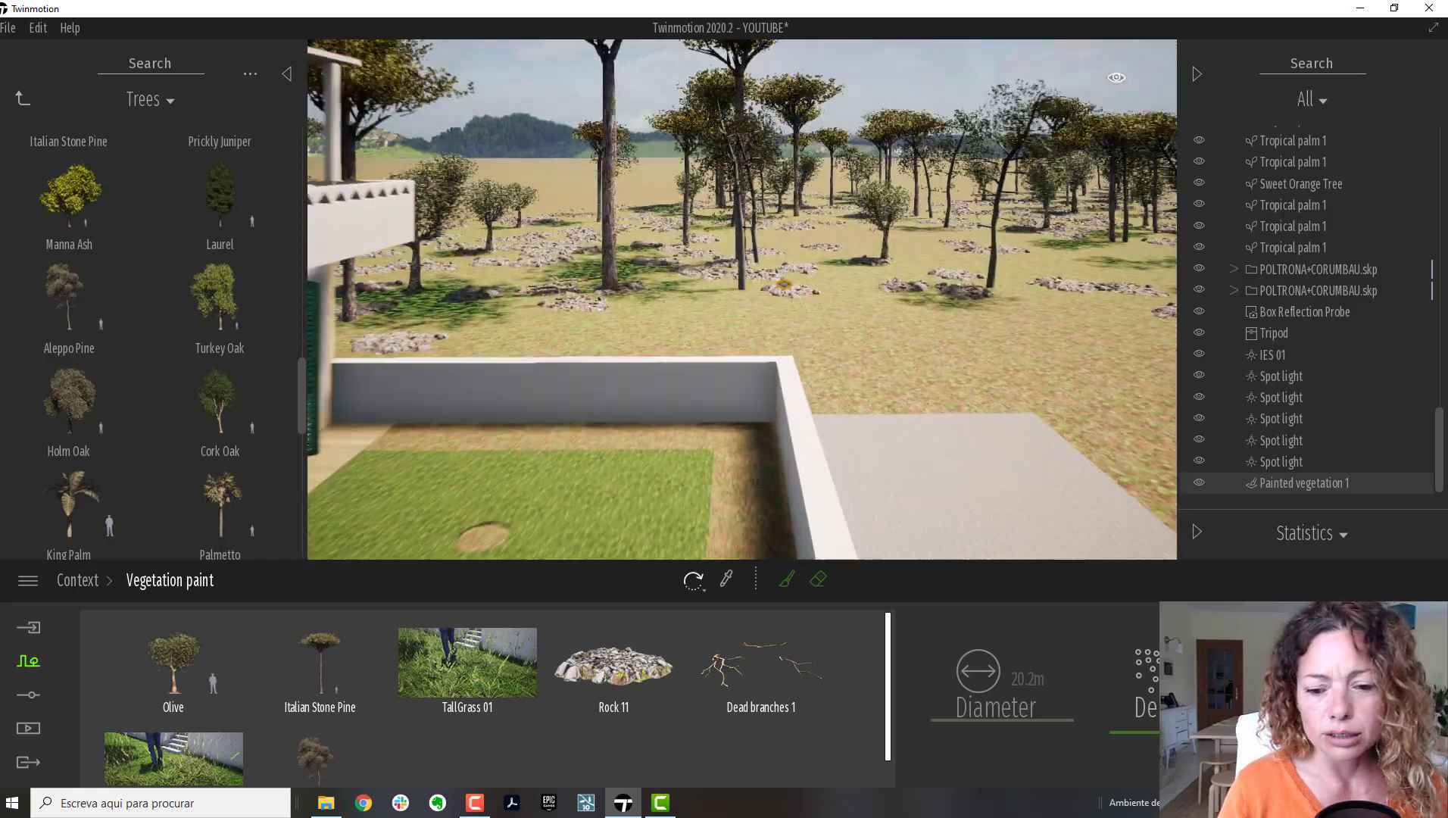
click(172, 662)
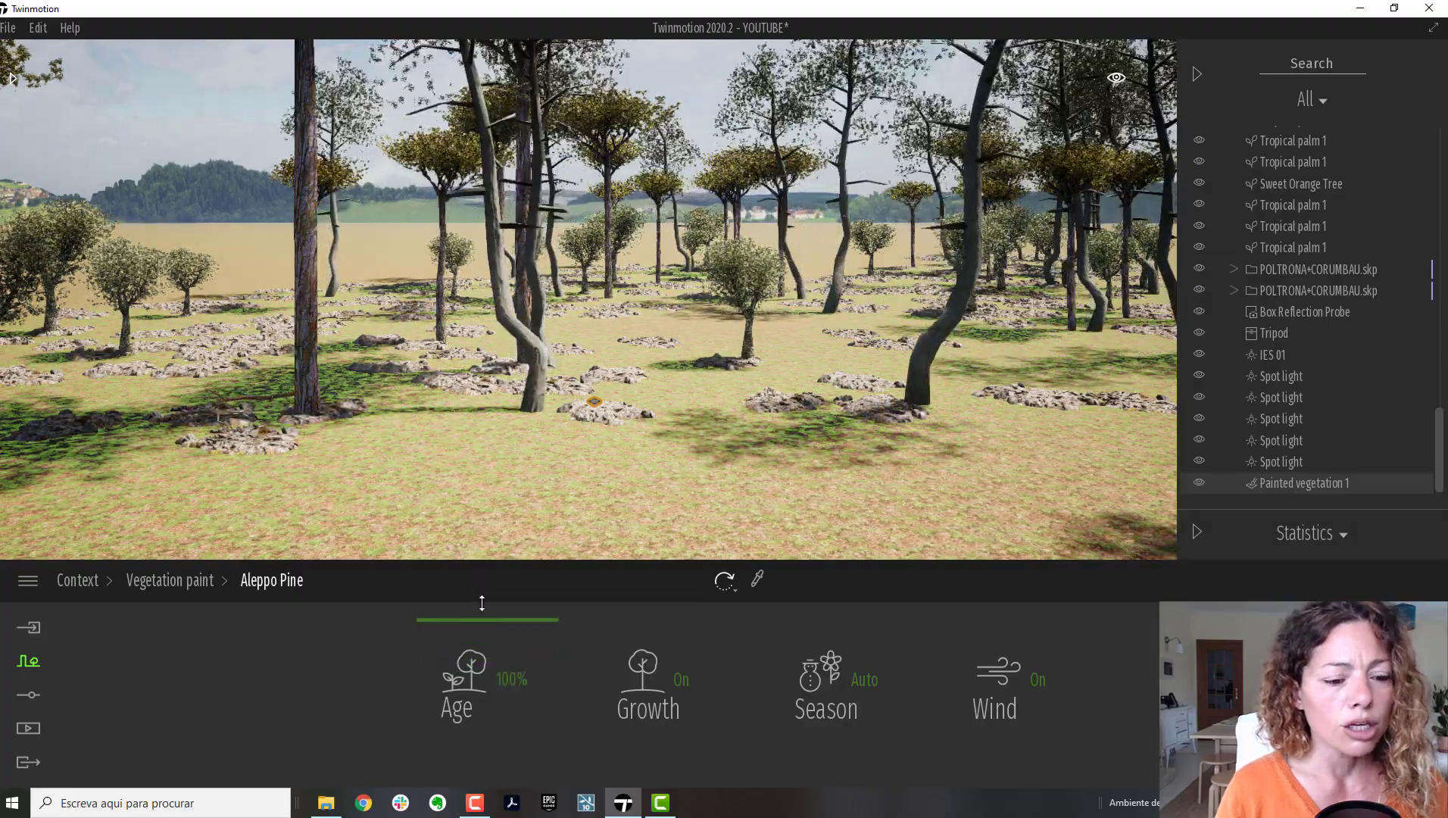
Step: Lower the Aleppo Pine age slider and set Italian Stone Pine age to 73%
drag(556, 639, 490, 639)
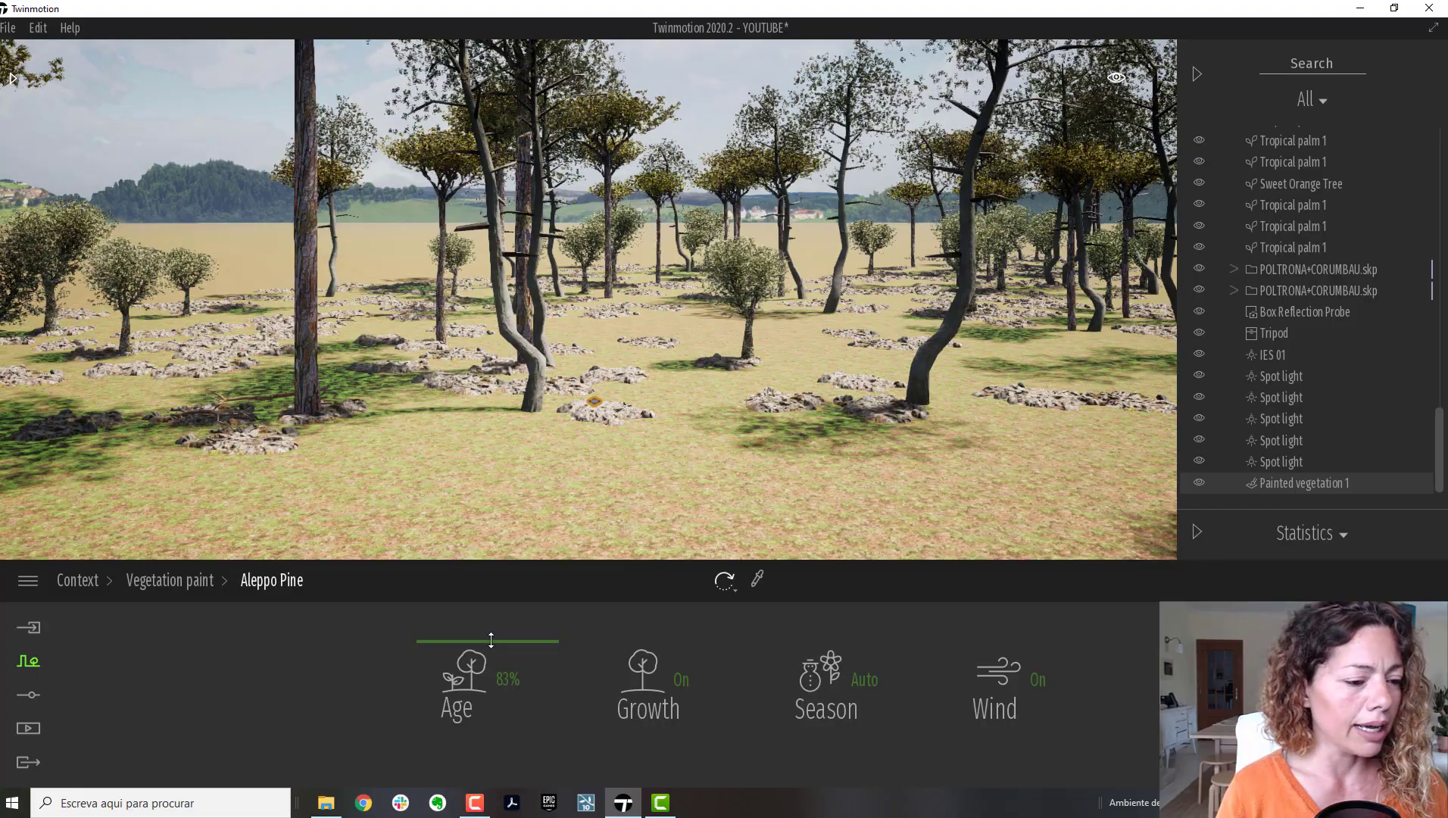
drag(489, 639, 471, 665)
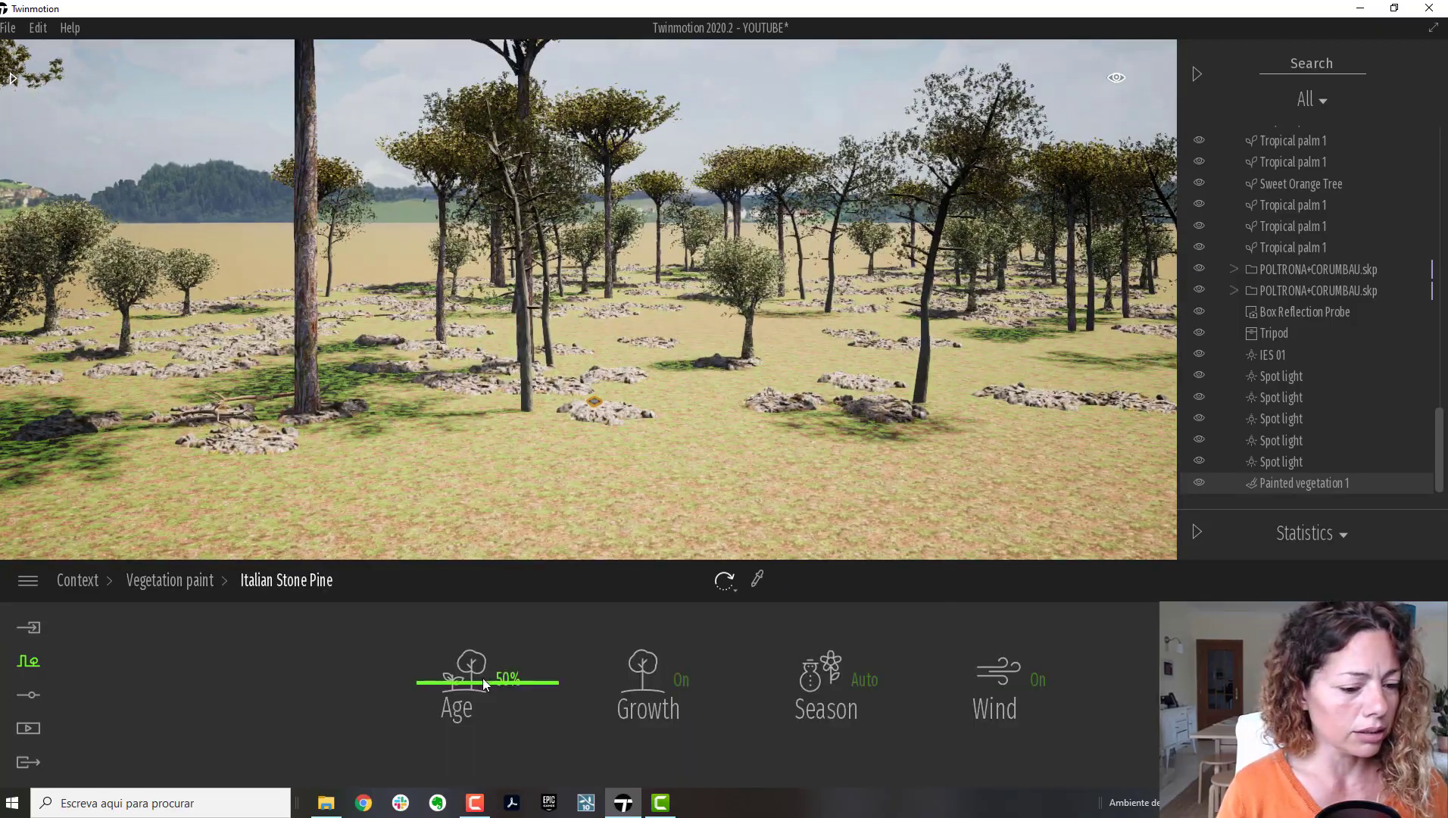
drag(480, 681, 506, 658)
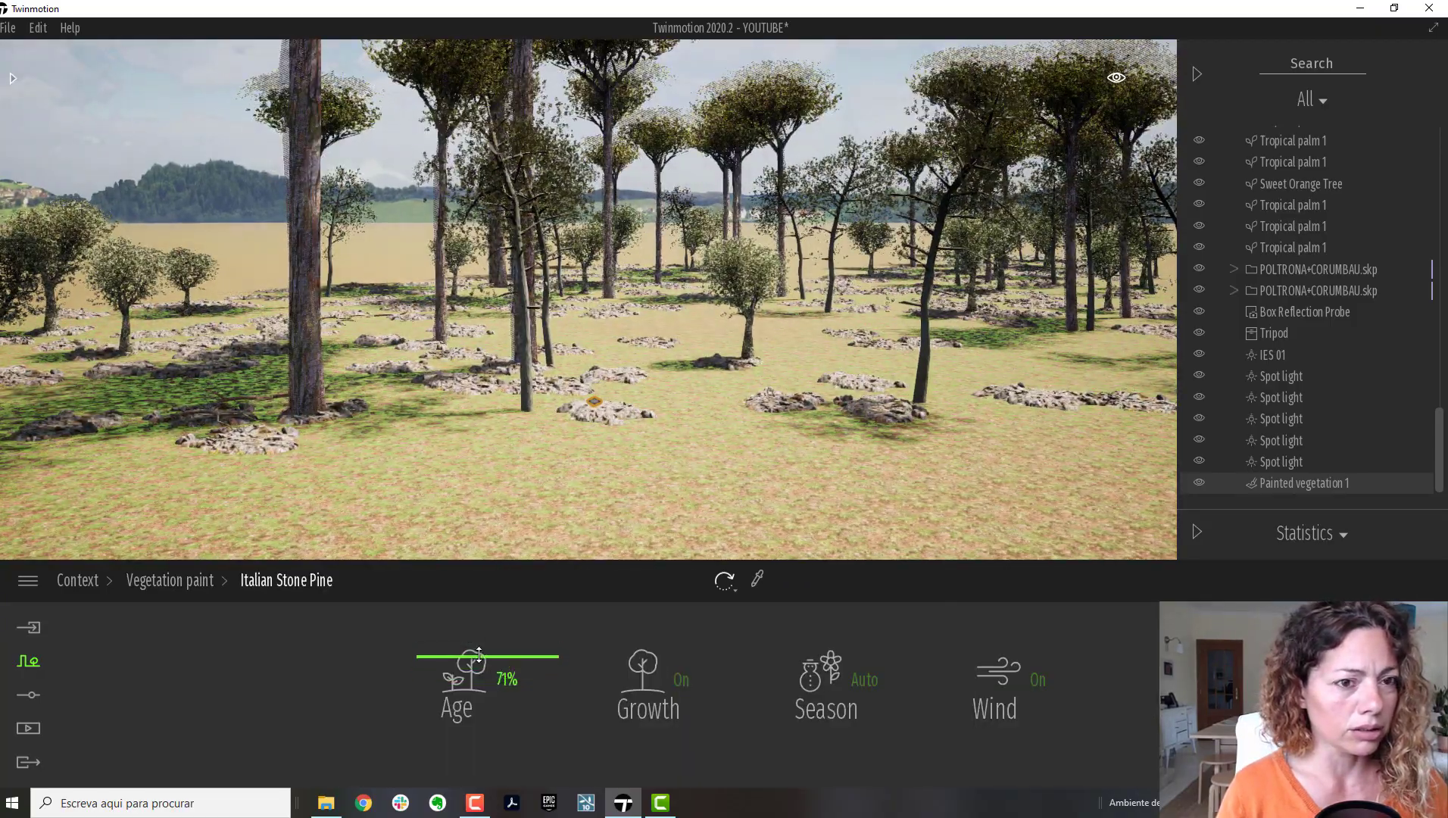
drag(477, 657, 472, 657)
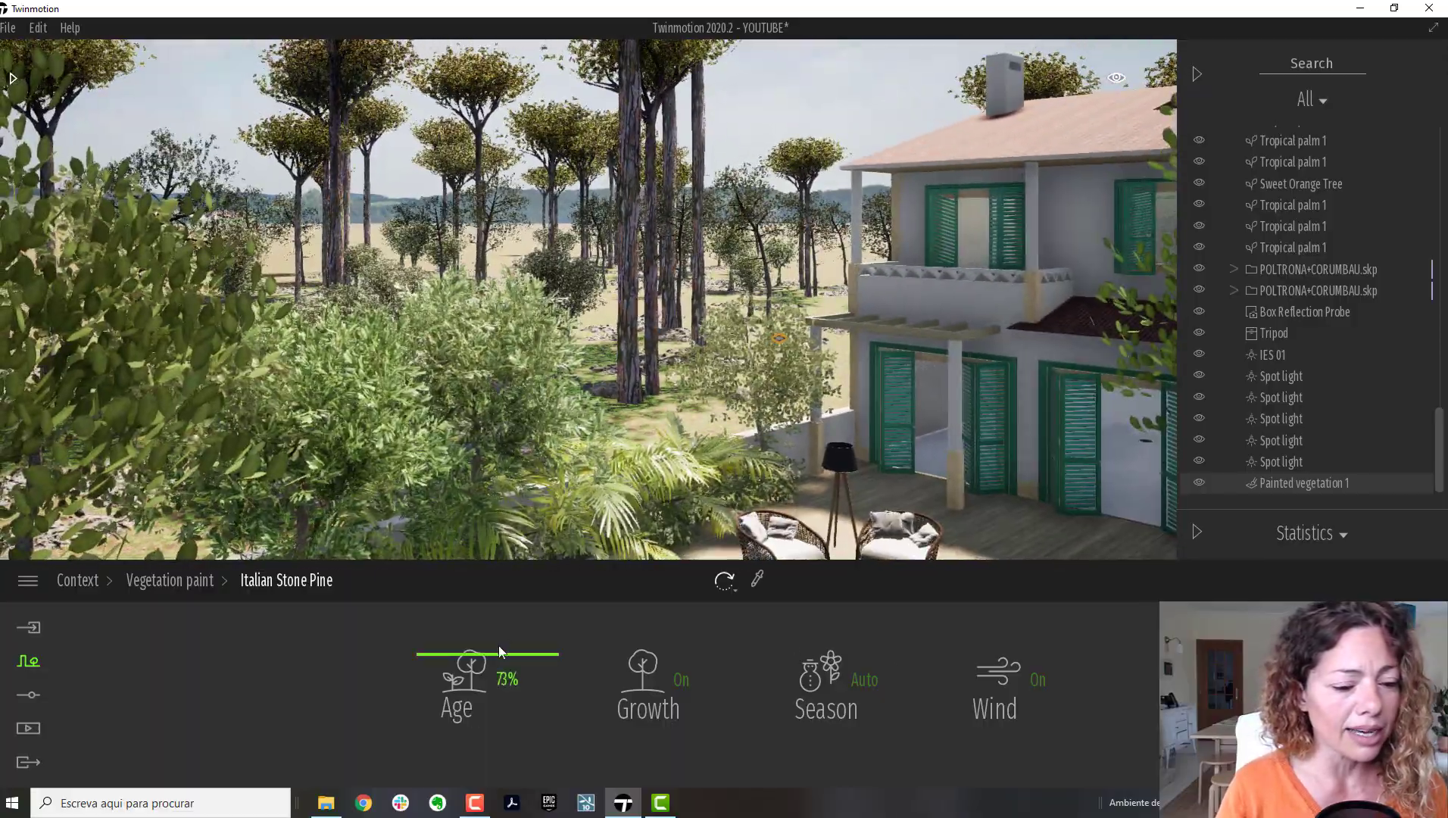
drag(498, 653, 471, 661)
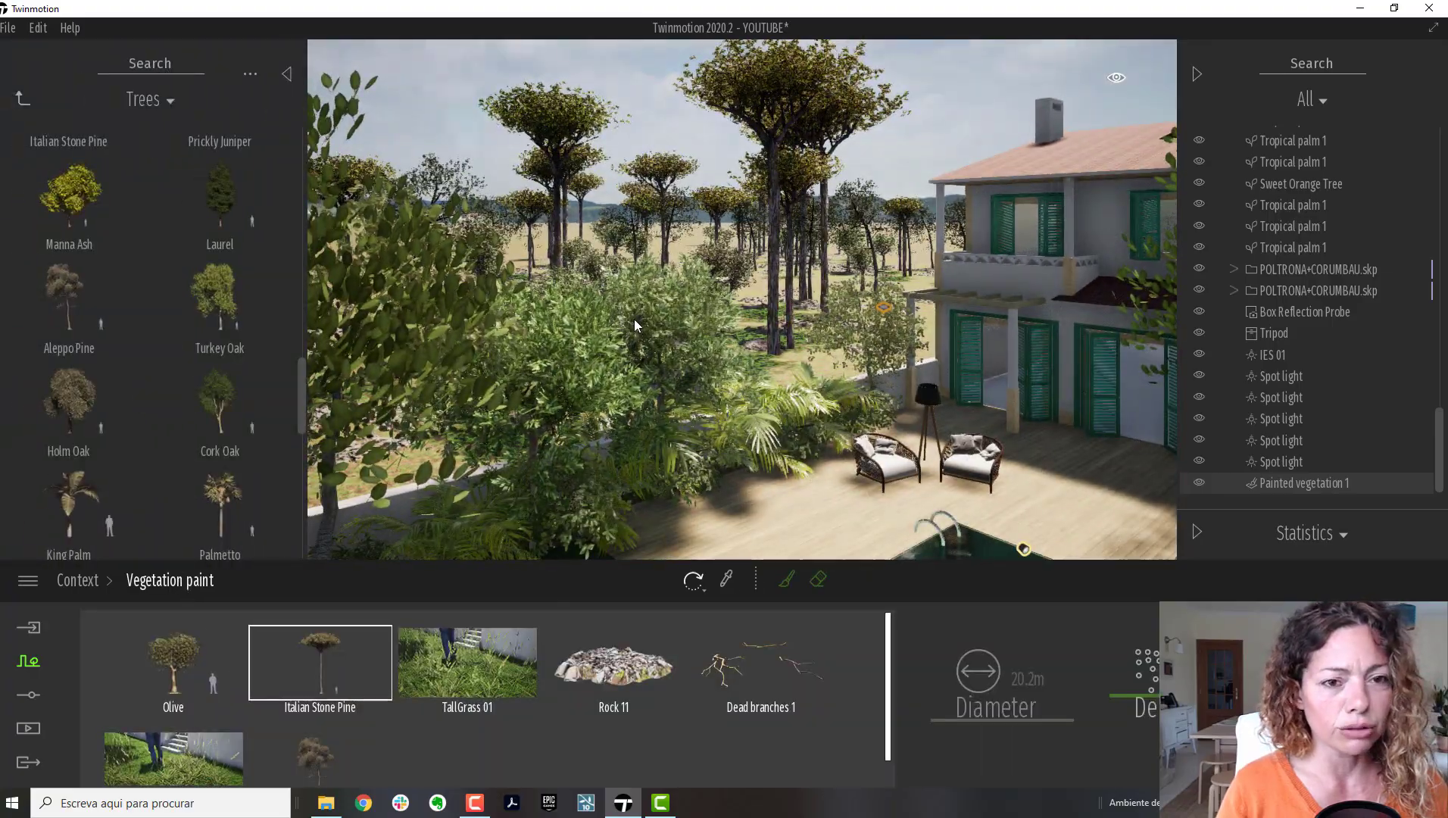
Step: Add Italian Cypress to the paint set and plant cypresses by the garden wall
click(172, 663)
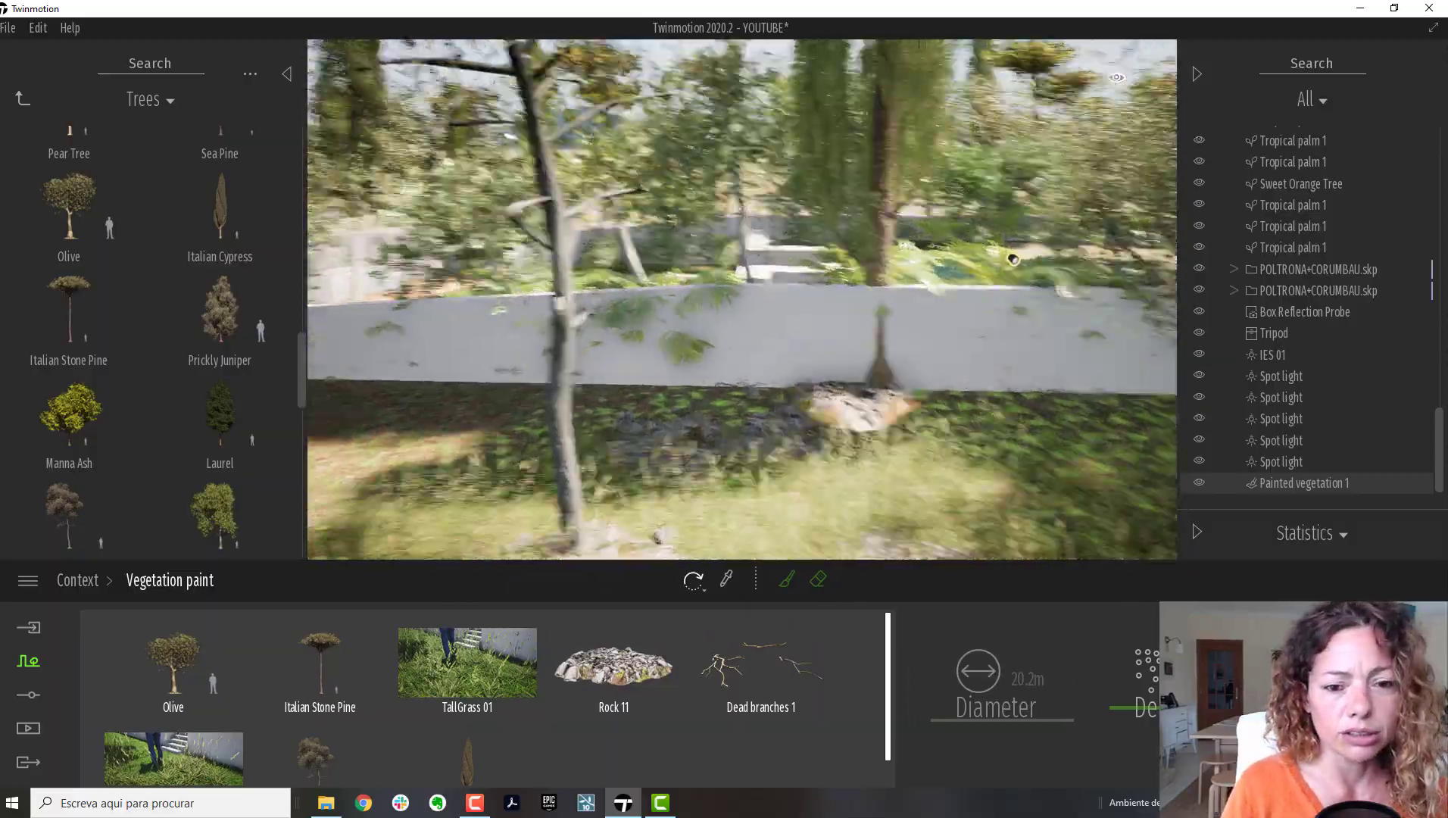
click(173, 662)
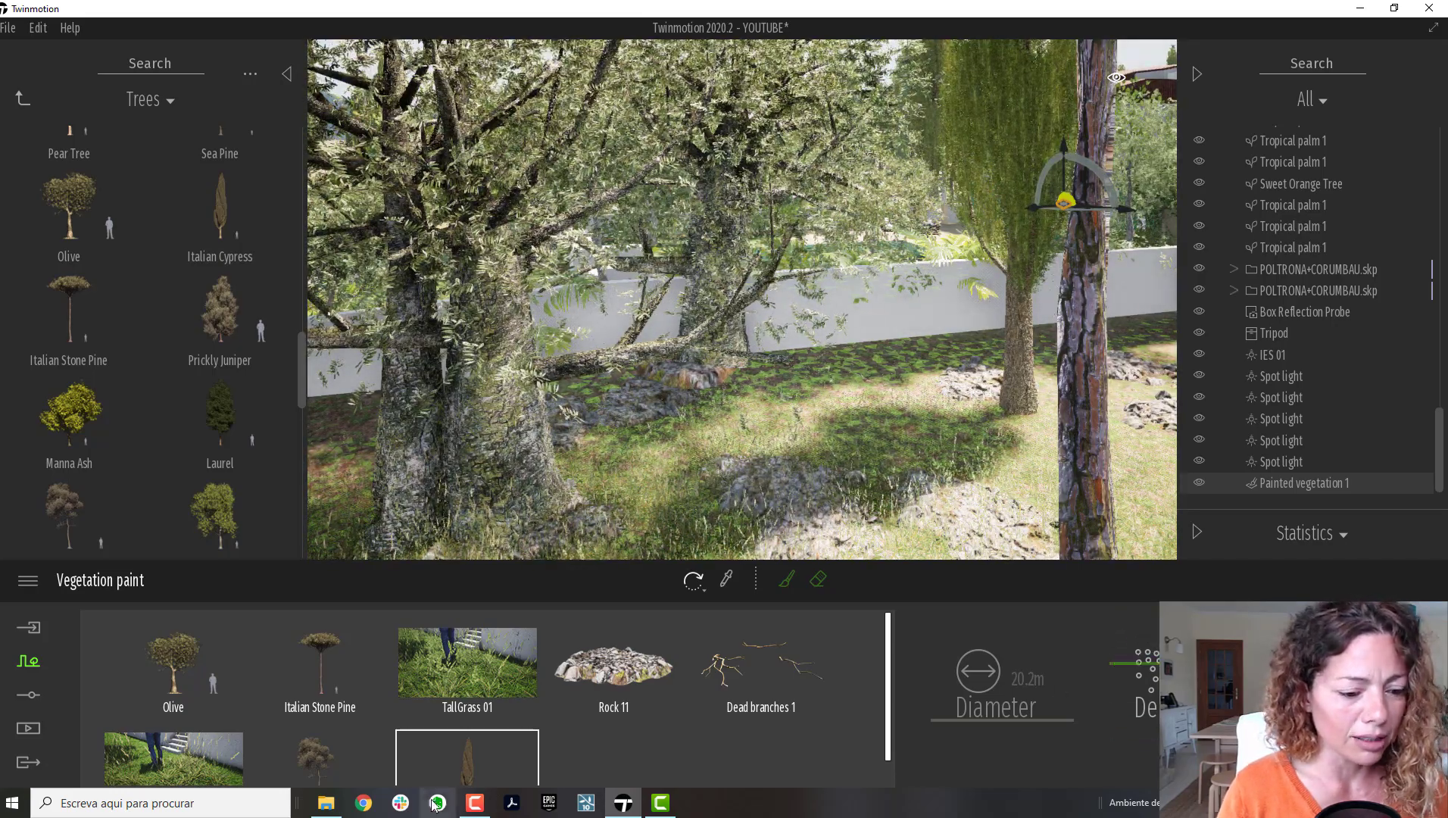
Step: Exit the Vegetation paint tool and return to the Context tools overview
right_click(466, 662)
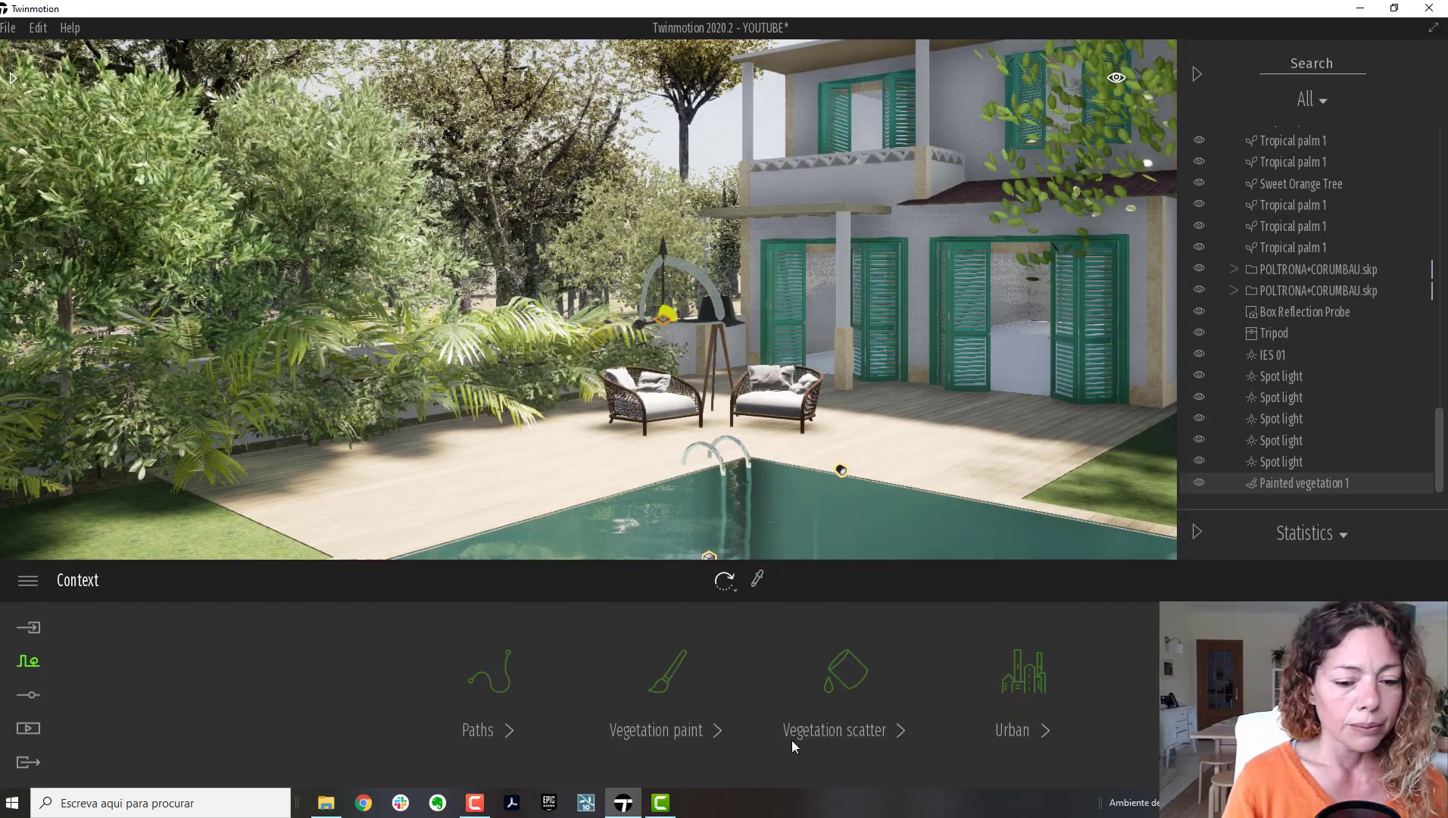
mouse_move(843, 674)
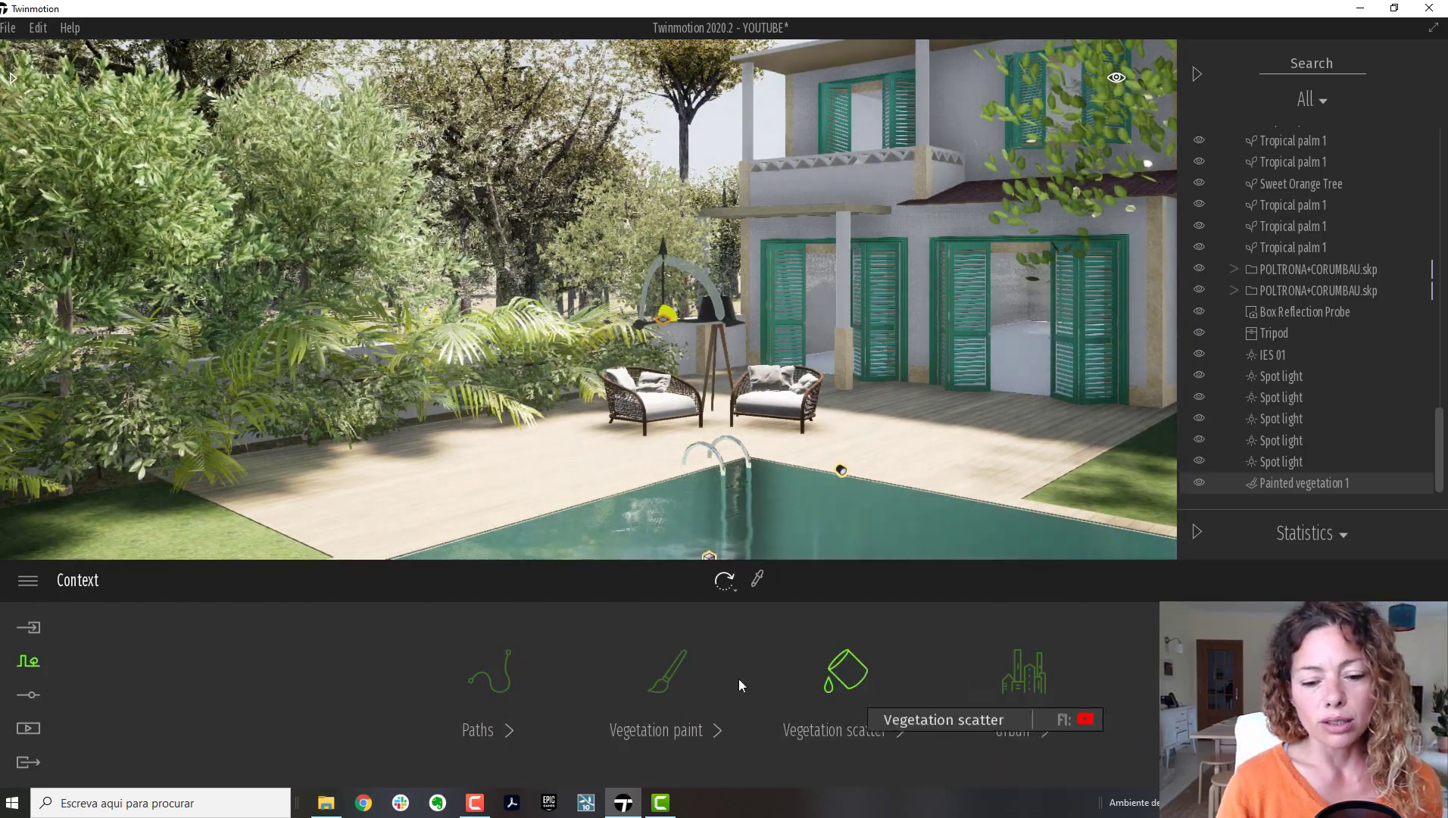